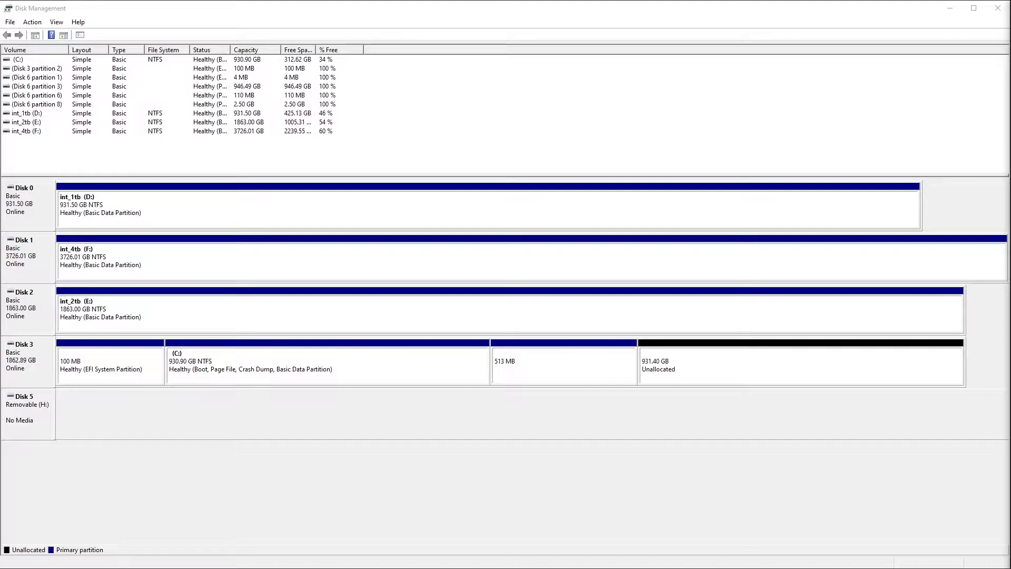
pyautogui.moveTo(287, 409)
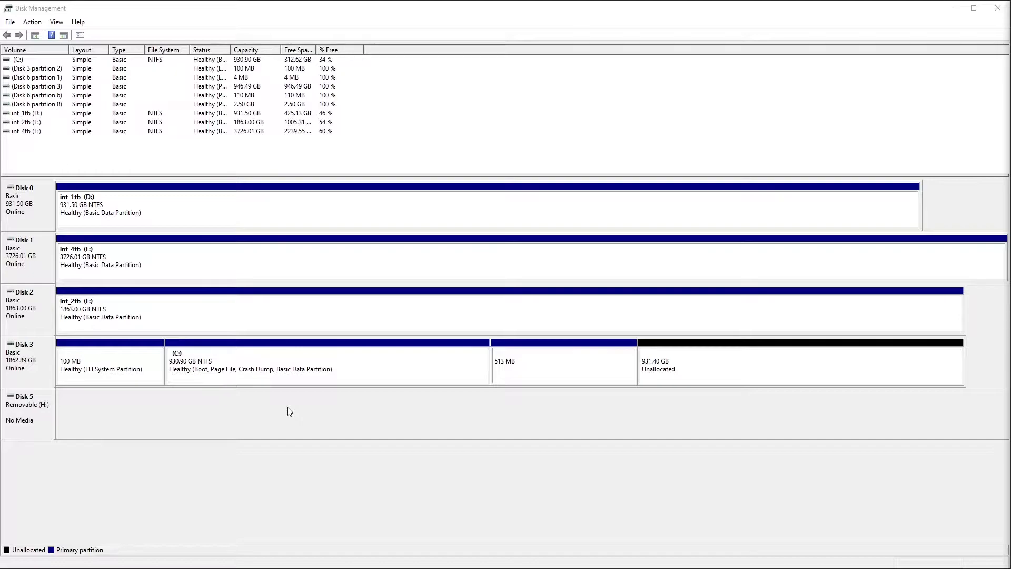
pyautogui.moveTo(284, 438)
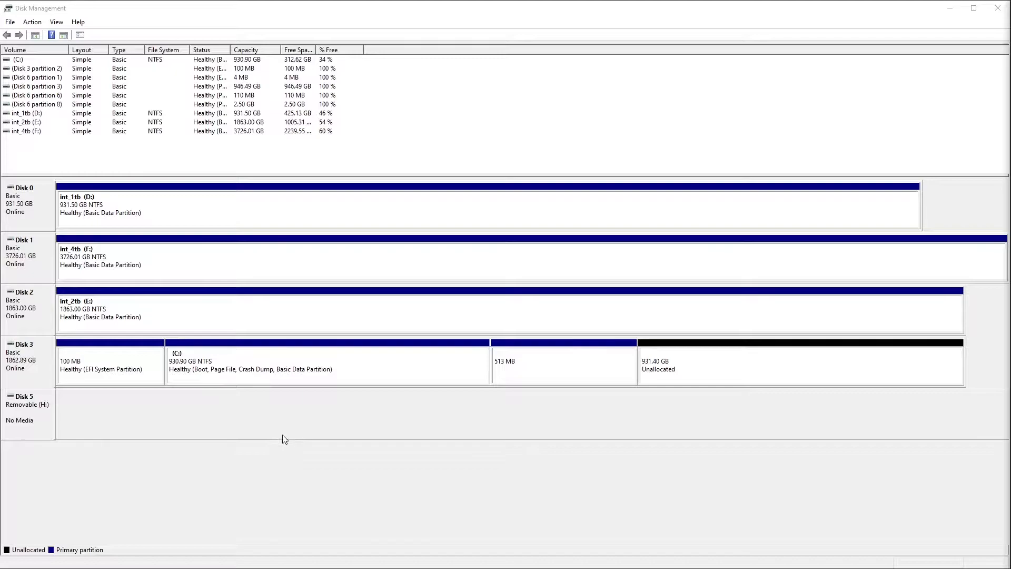
pyautogui.moveTo(273, 491)
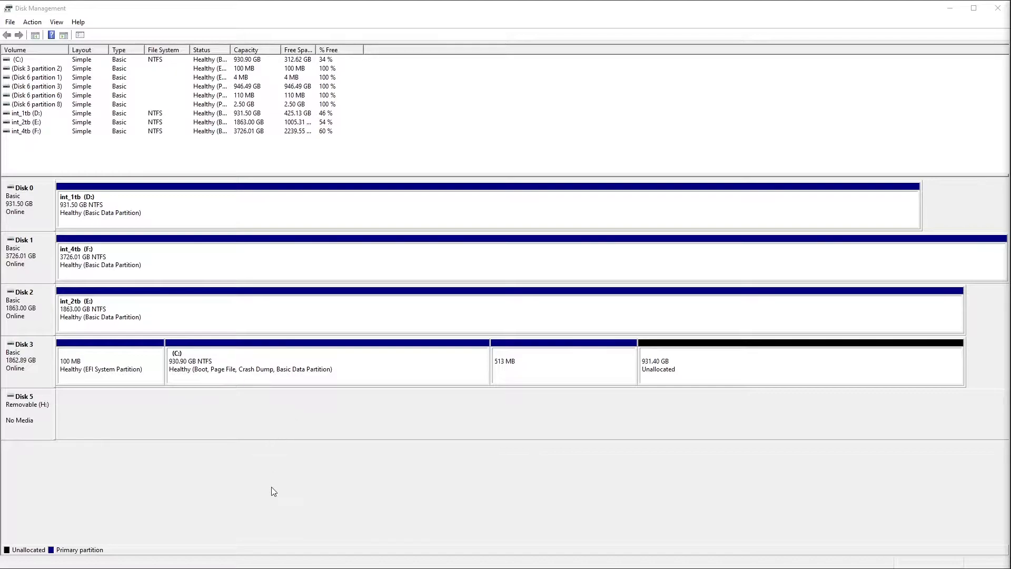
pyautogui.moveTo(346, 435)
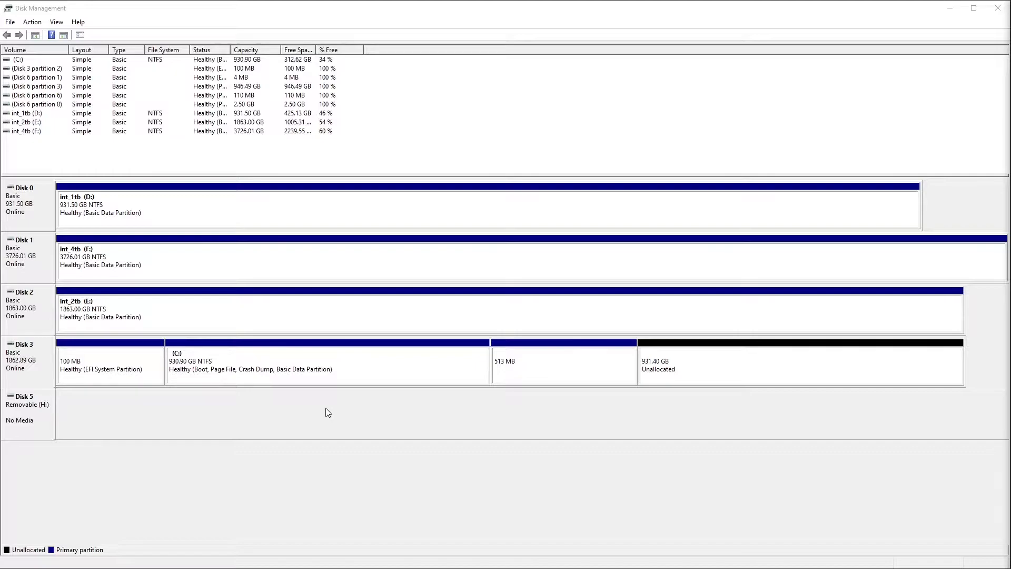
pyautogui.moveTo(332, 416)
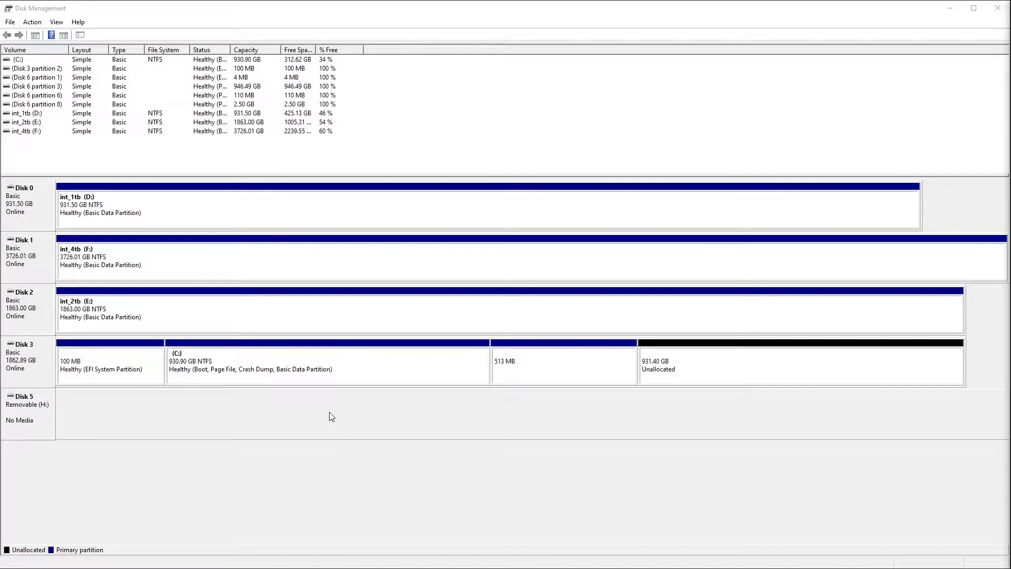
pyautogui.moveTo(313, 429)
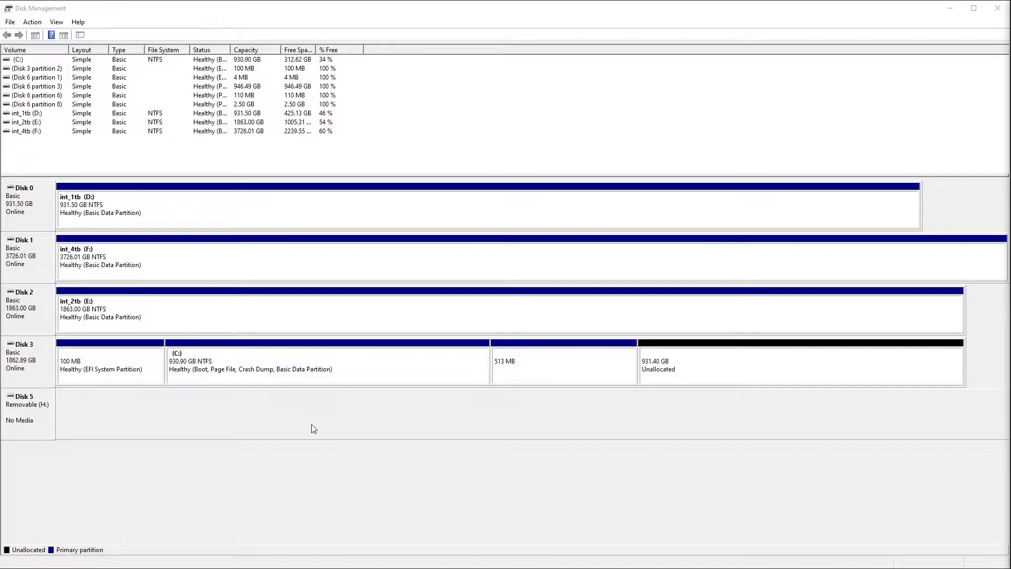
pyautogui.moveTo(306, 422)
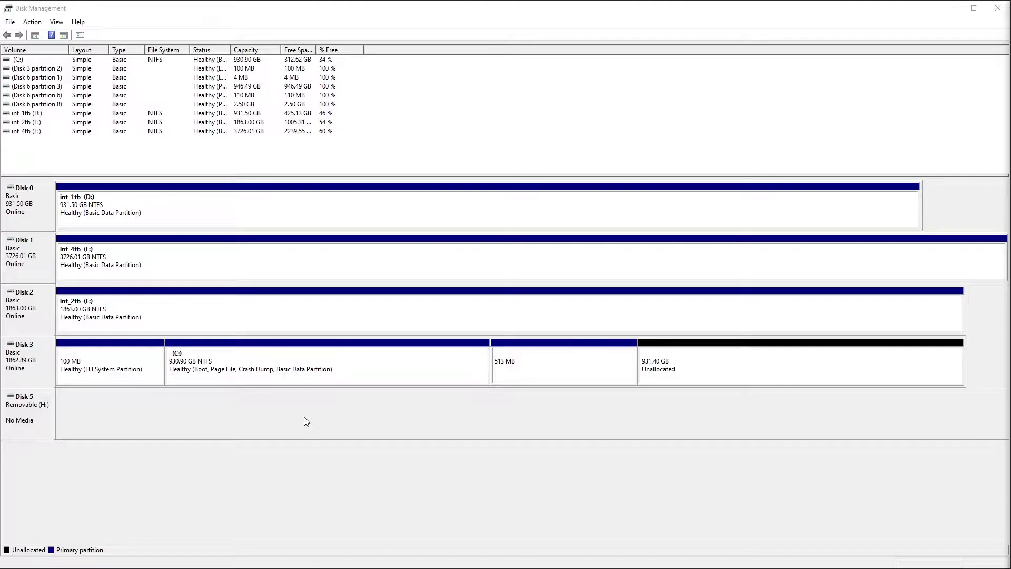
pyautogui.moveTo(258, 475)
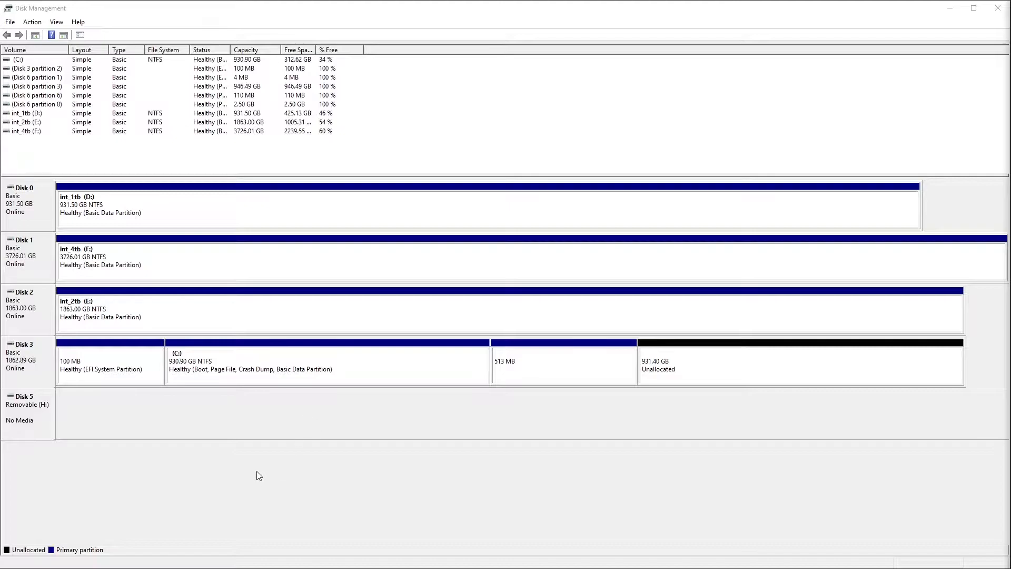
pyautogui.moveTo(276, 430)
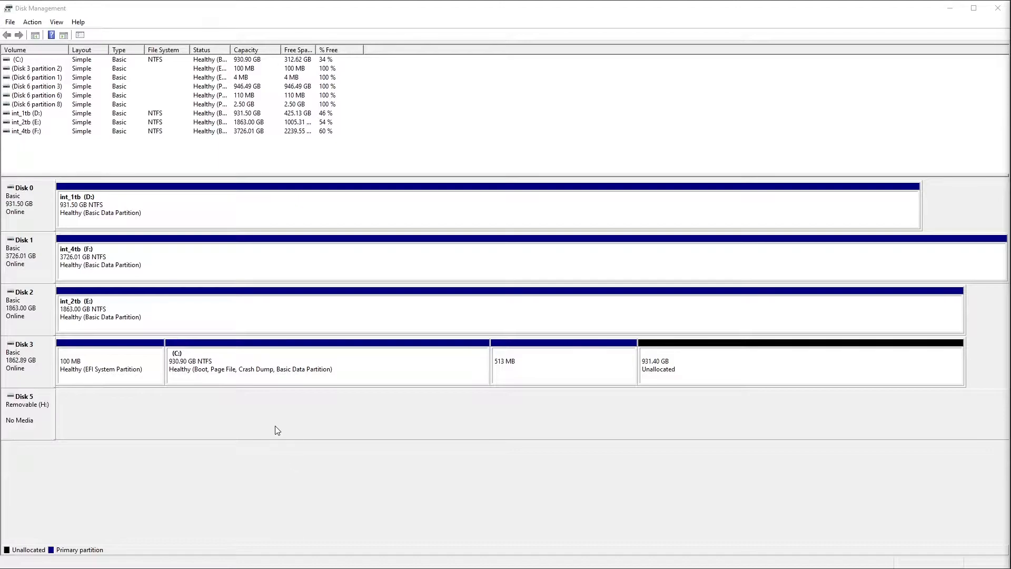
# - Select the C: partition and the unallocated space to inspect their available actions
pyautogui.click(317, 367)
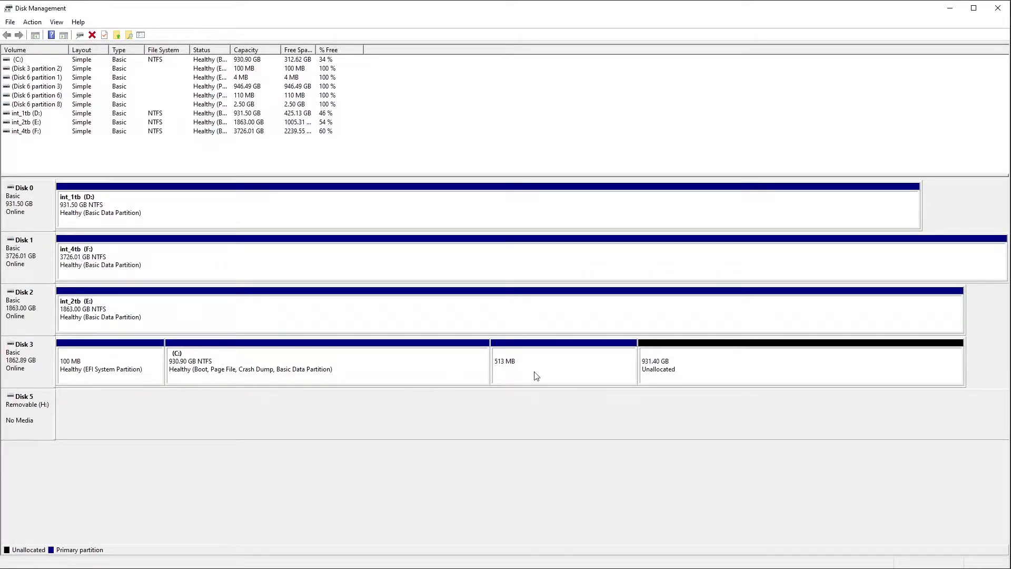
pyautogui.click(106, 365)
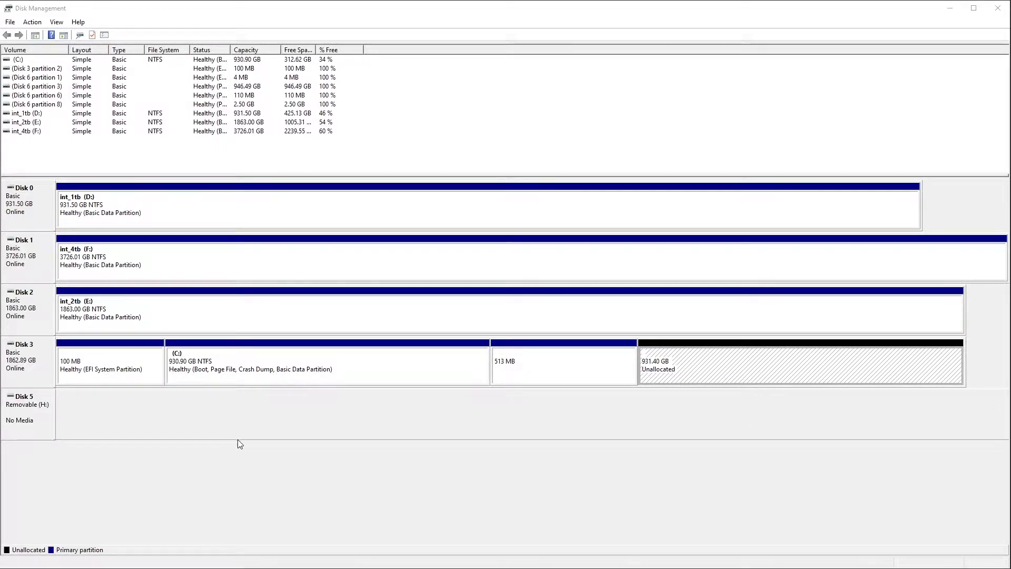
pyautogui.click(327, 364)
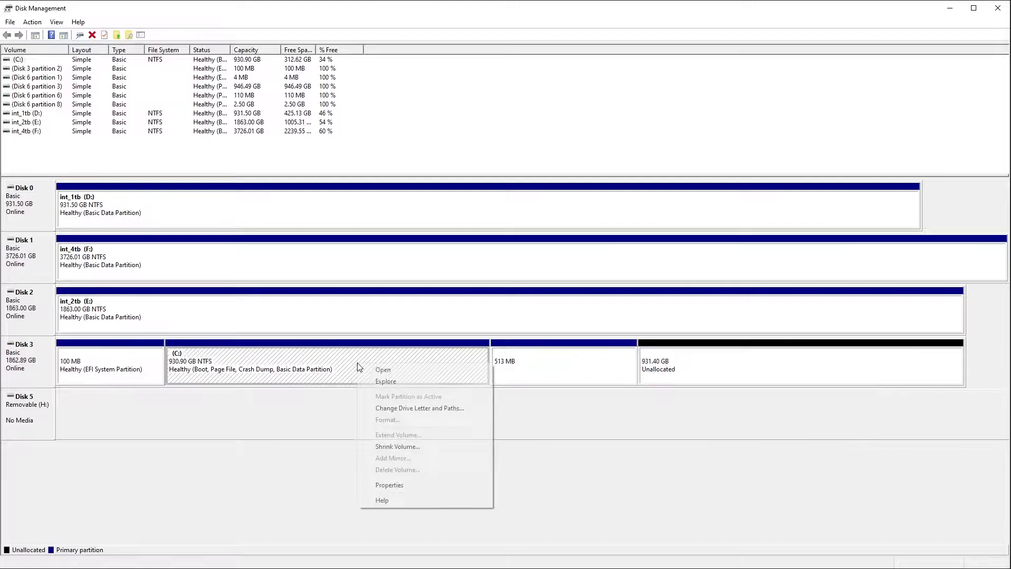
pyautogui.click(280, 413)
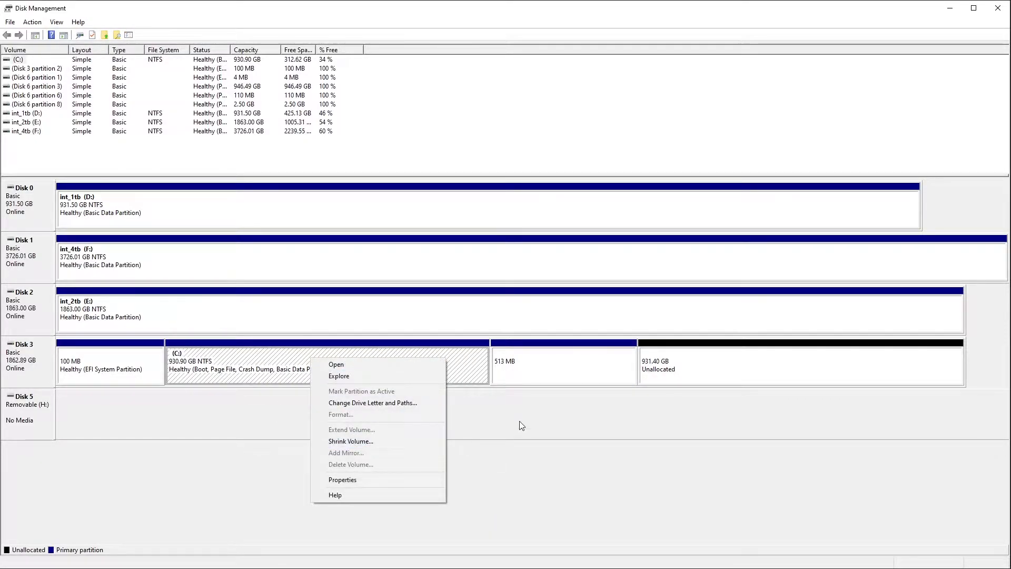
pyautogui.click(713, 372)
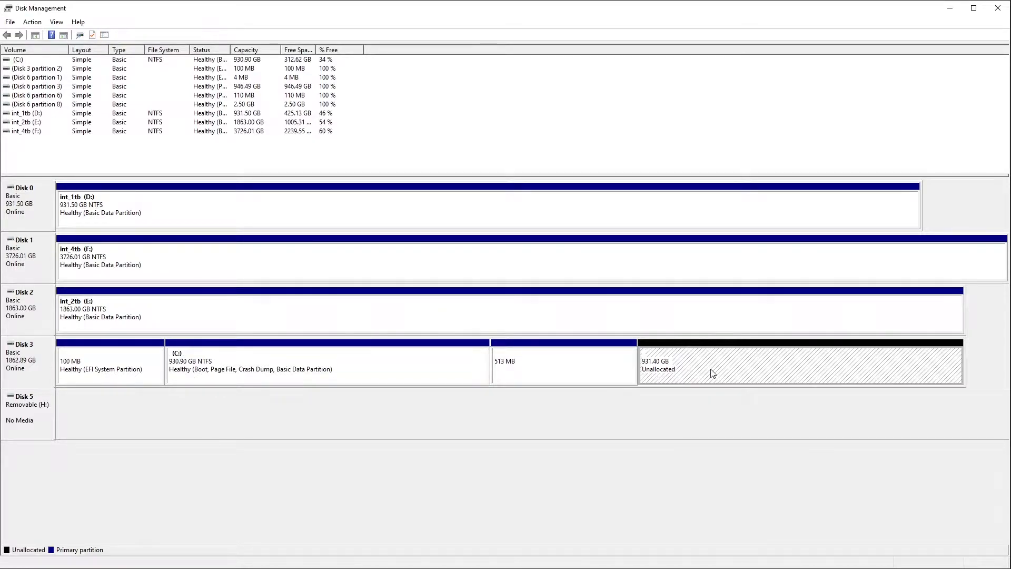
pyautogui.moveTo(513, 371)
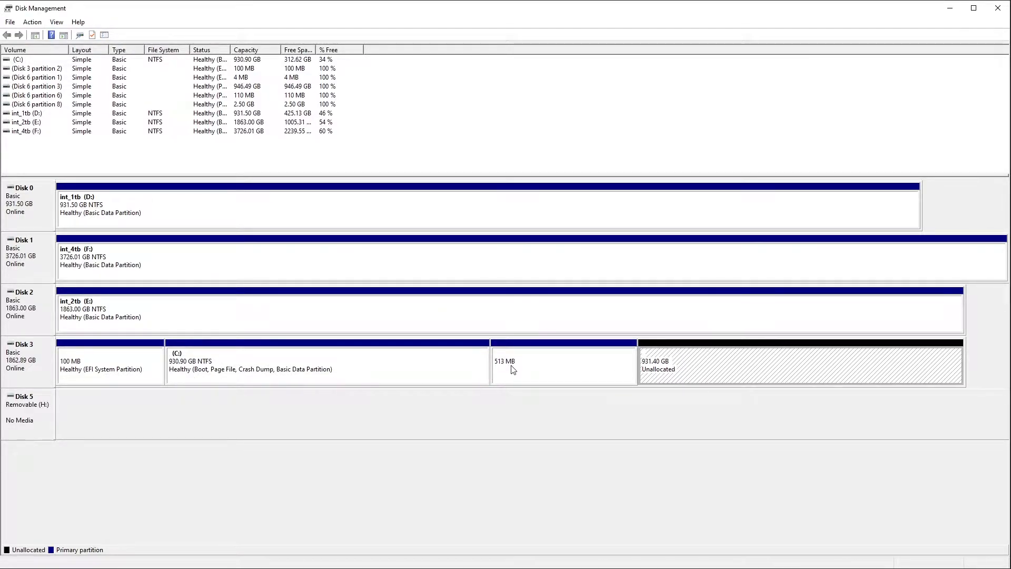
pyautogui.moveTo(410, 376)
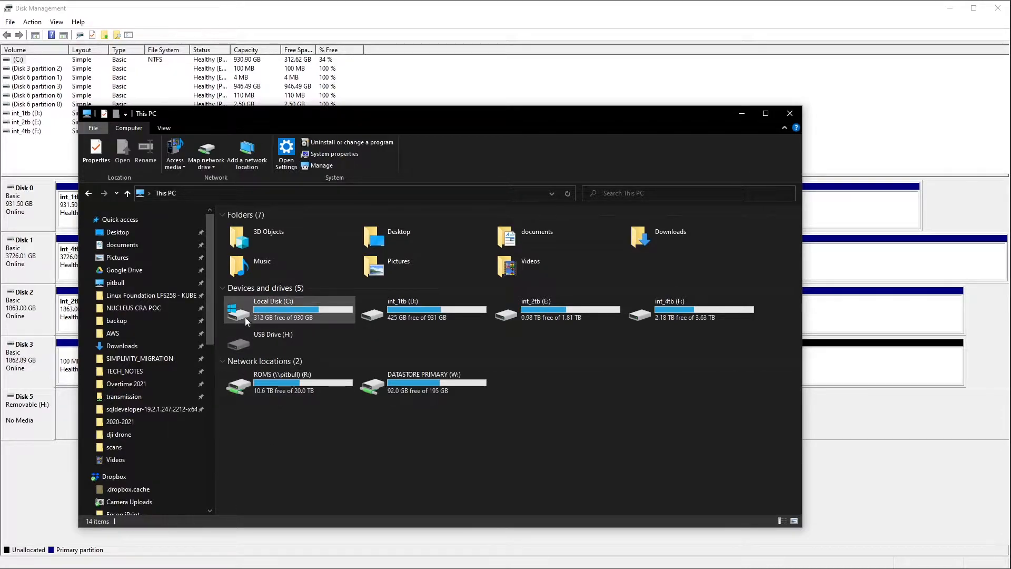
pyautogui.moveTo(252, 323)
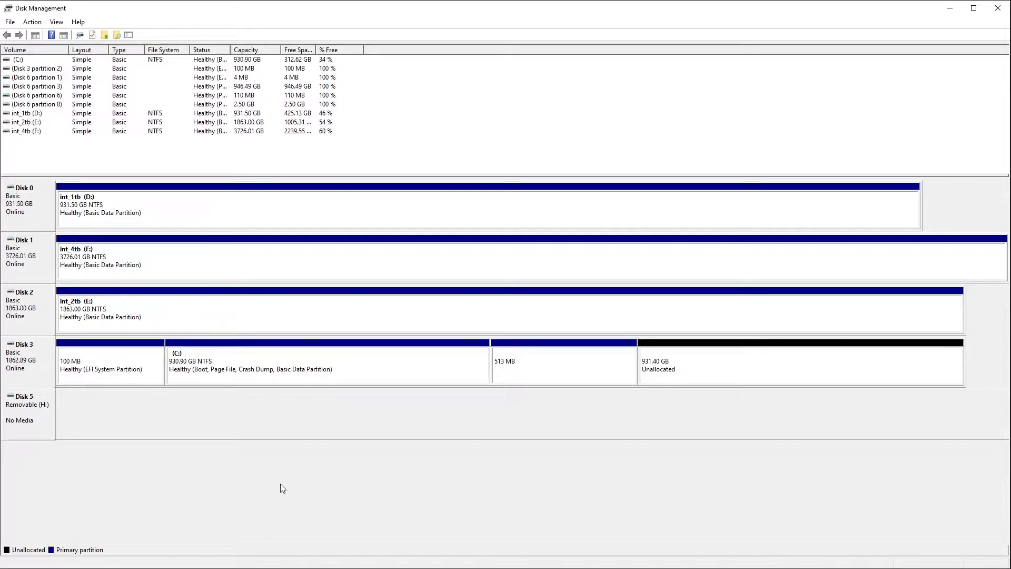
pyautogui.moveTo(306, 427)
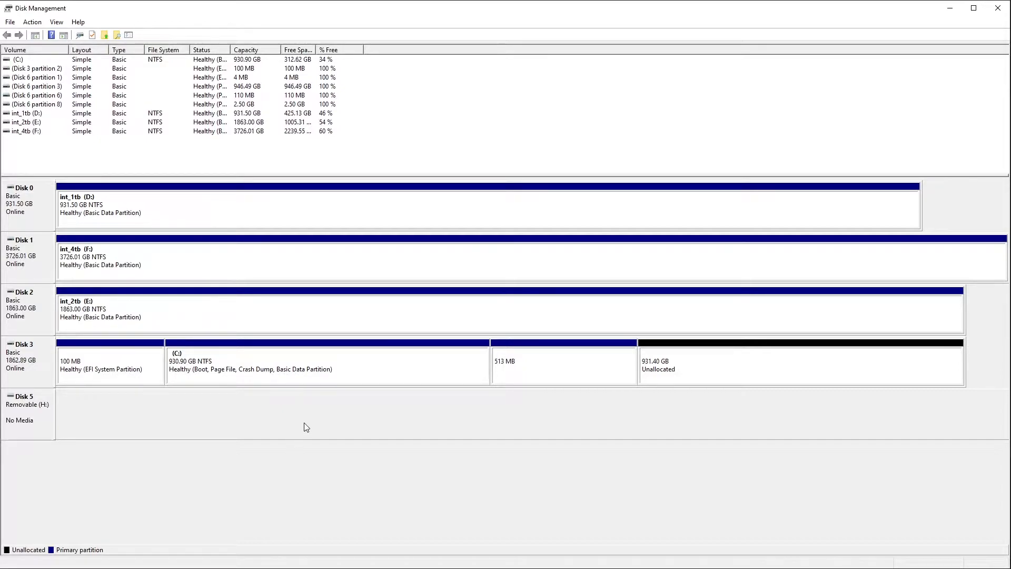
pyautogui.moveTo(240, 374)
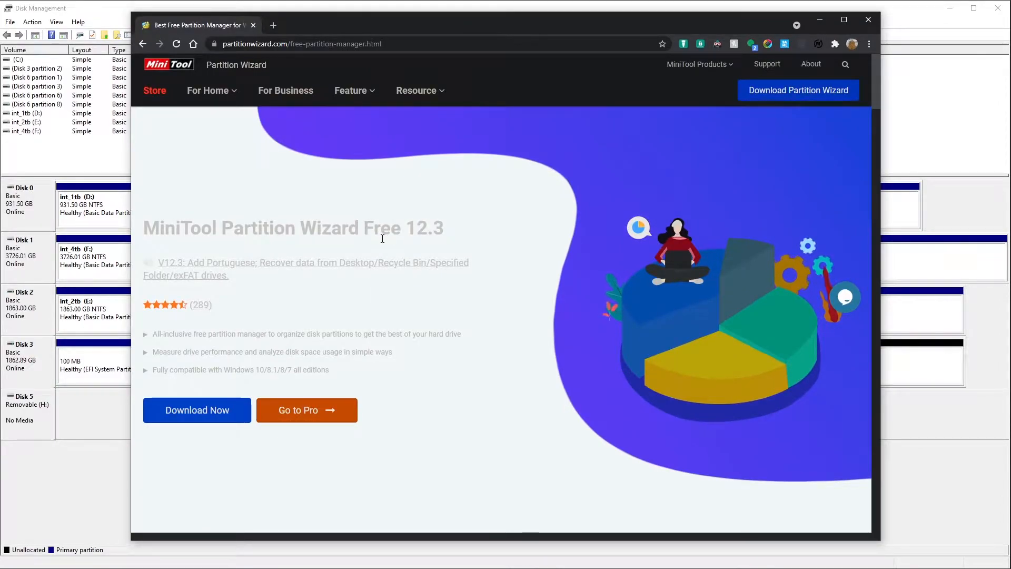
pyautogui.moveTo(176, 251)
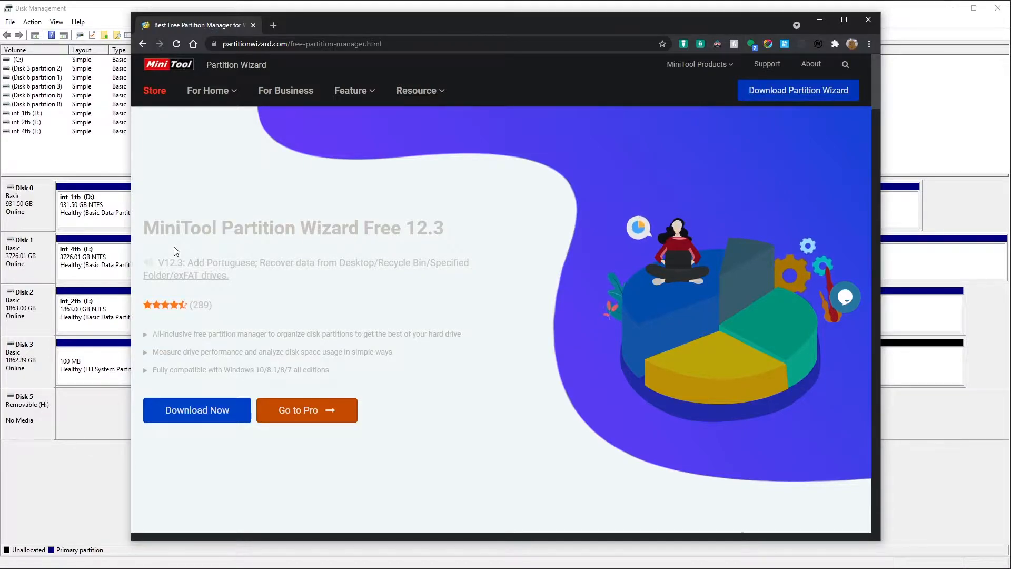
pyautogui.moveTo(72, 489)
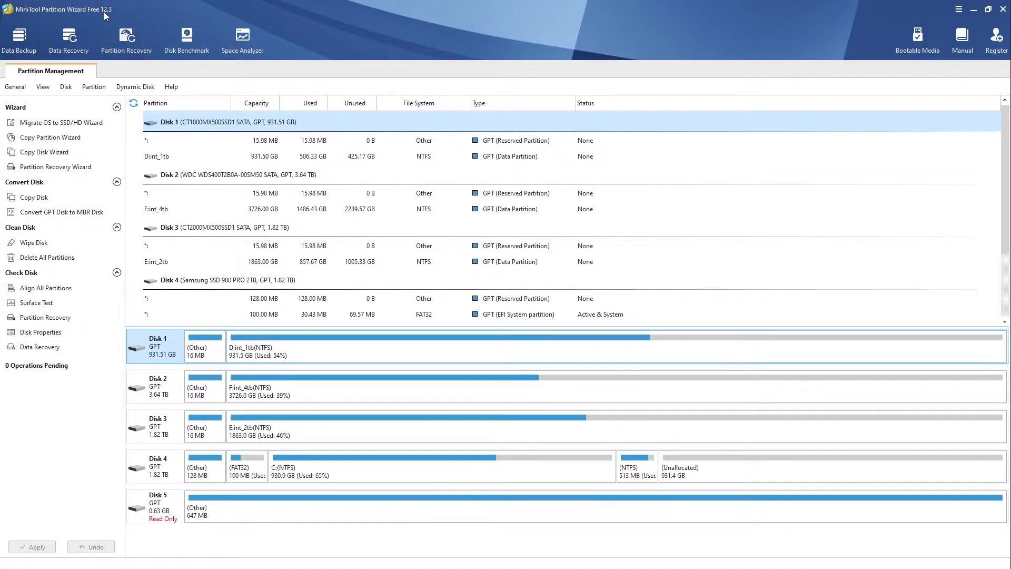
pyautogui.moveTo(132, 489)
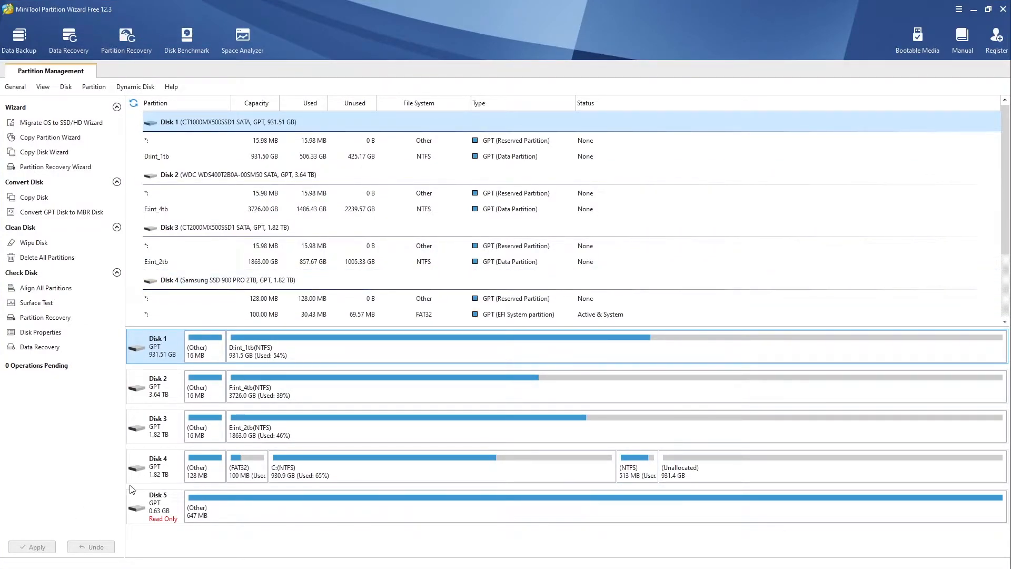
# - Select Disk 4's 931.4 GB unallocated block in the disk map
pyautogui.click(199, 140)
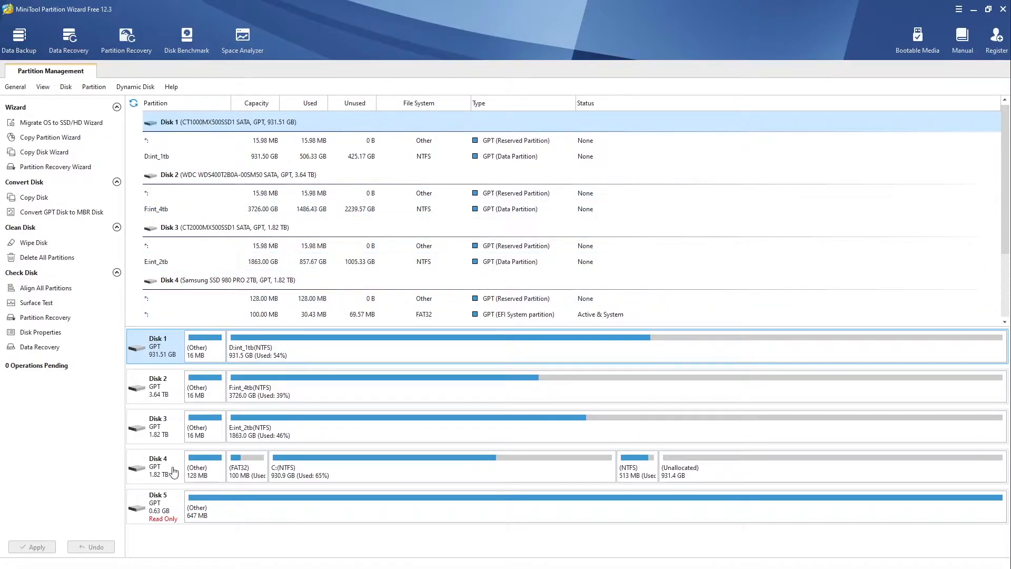
pyautogui.click(694, 475)
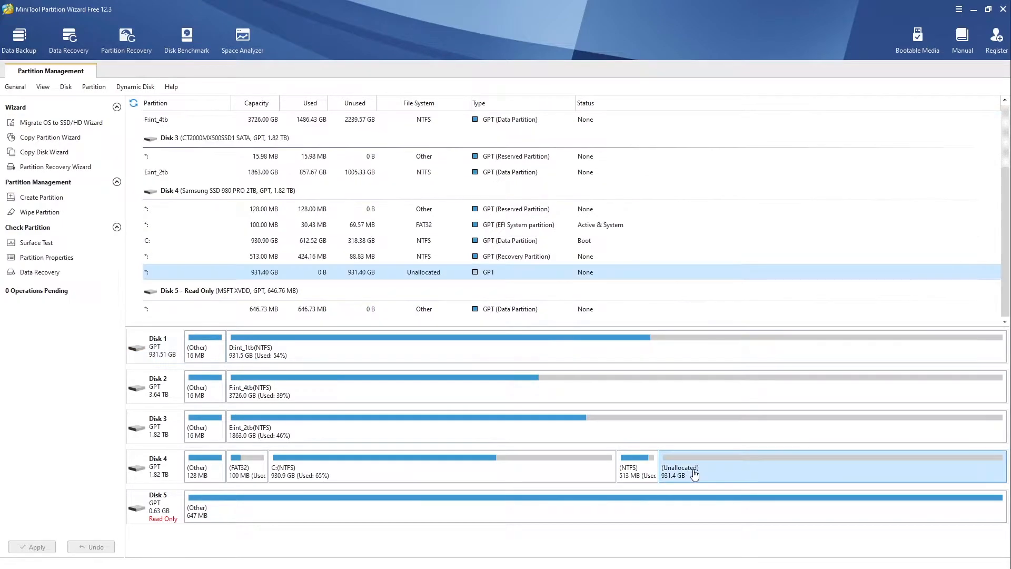
pyautogui.moveTo(535, 466)
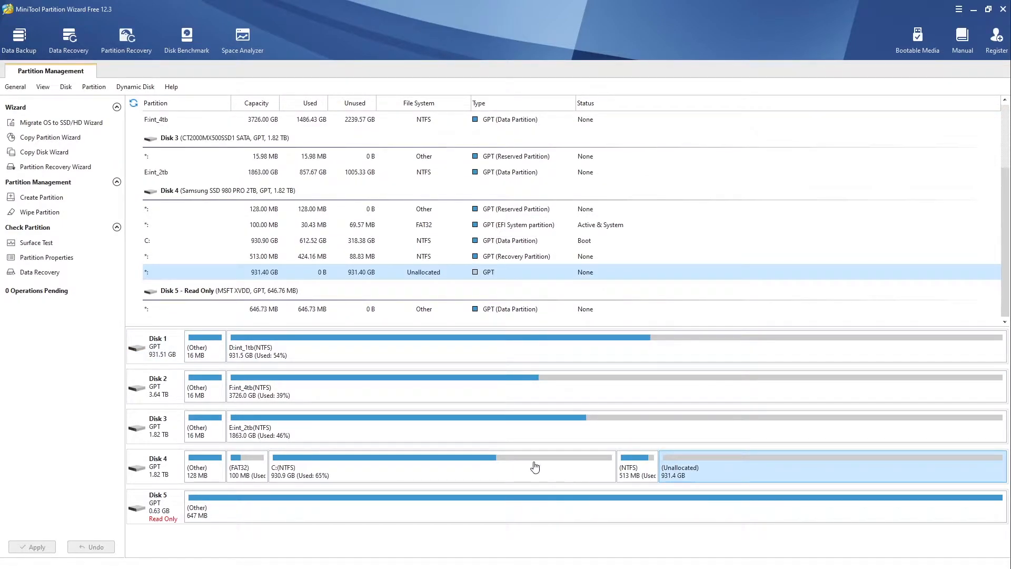
pyautogui.moveTo(530, 466)
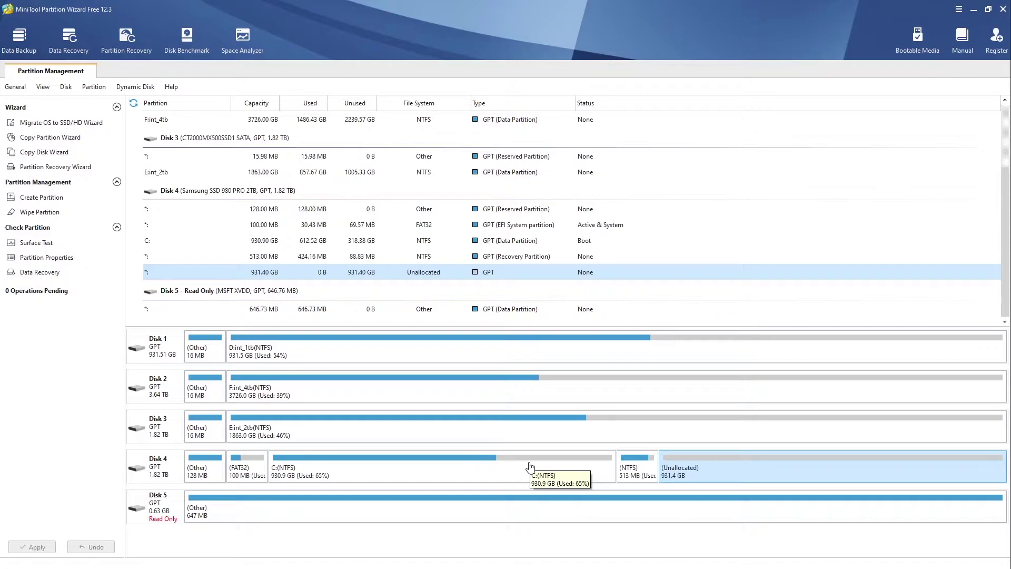
# - Choose Extend from the context menu of C: on Disk 4
pyautogui.click(530, 466)
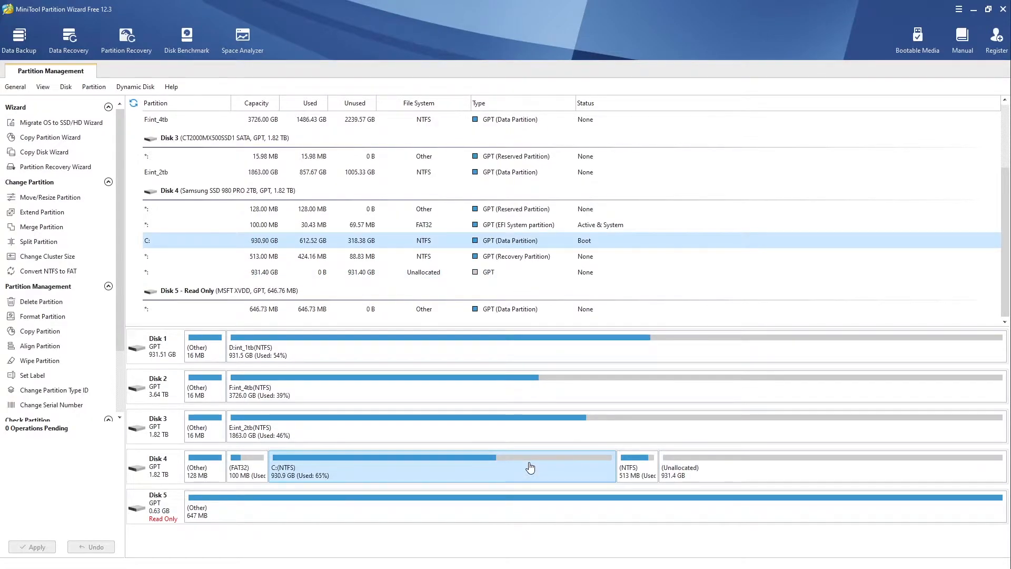
pyautogui.moveTo(447, 467)
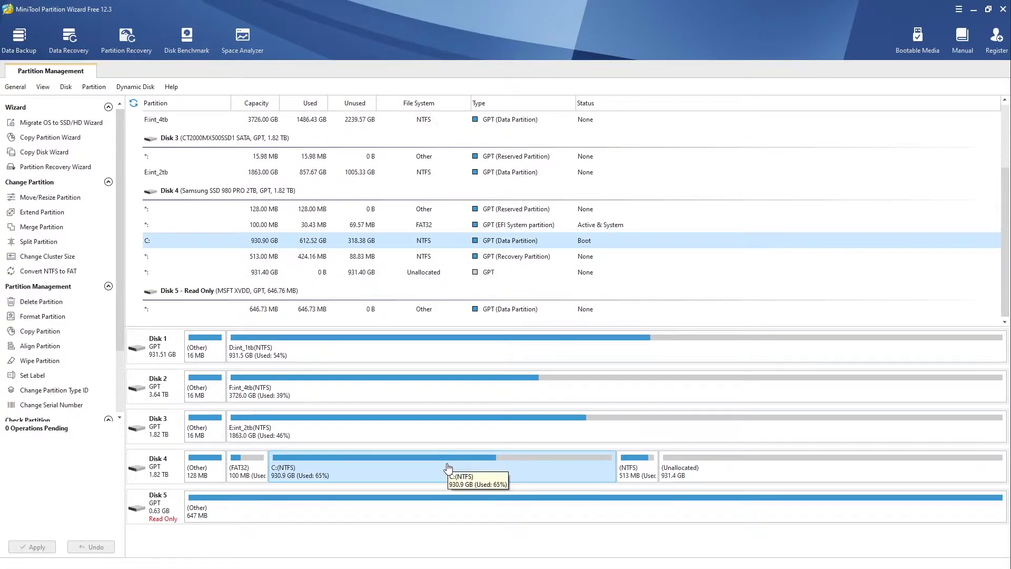
pyautogui.rightClick(449, 467)
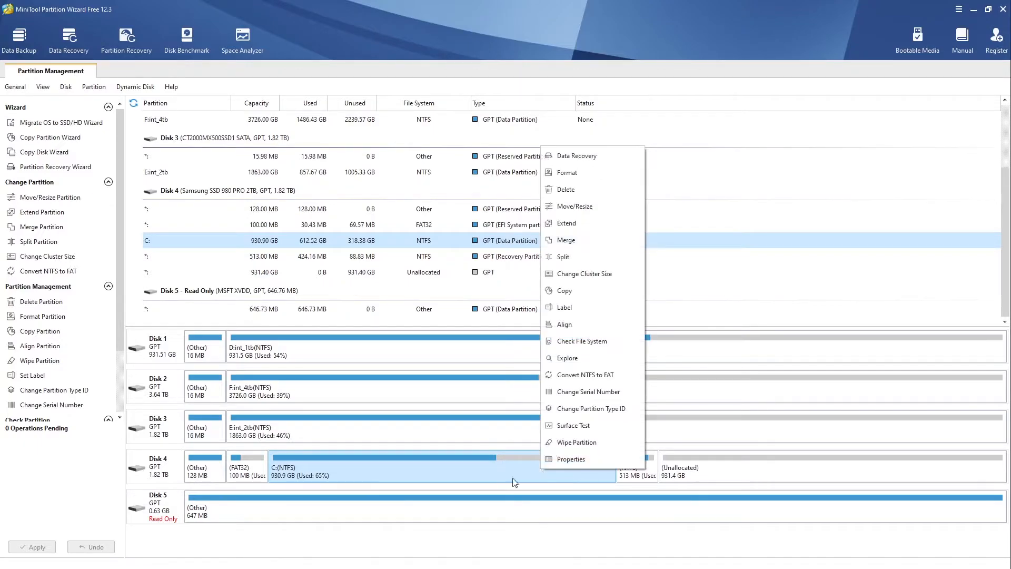
pyautogui.moveTo(541, 269)
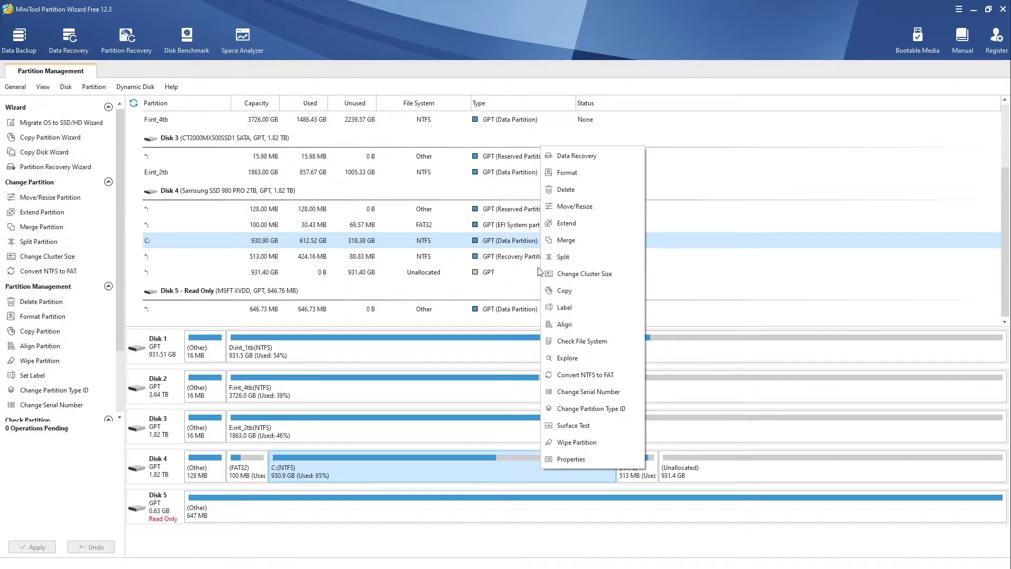
pyautogui.moveTo(585, 224)
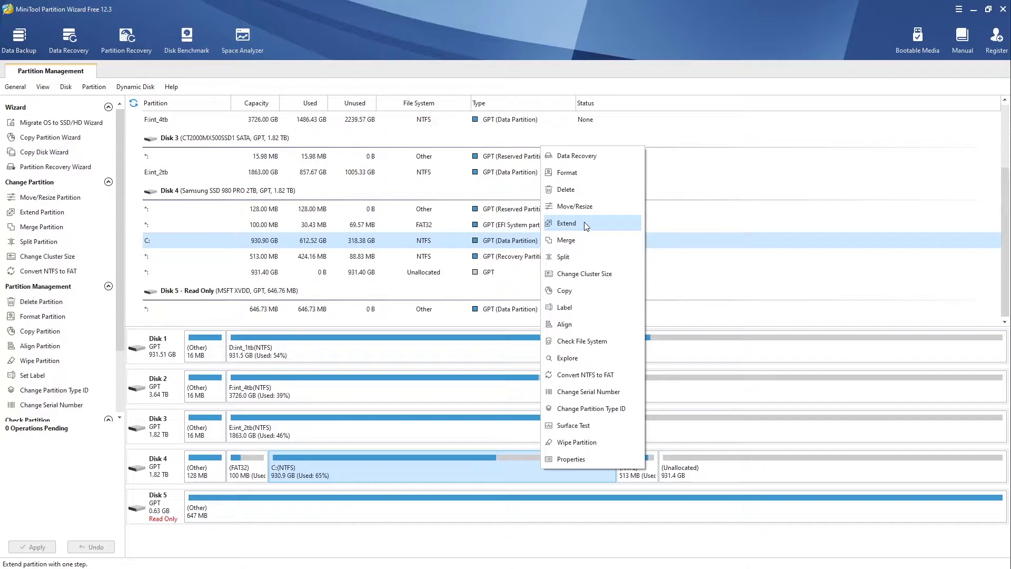
pyautogui.click(566, 223)
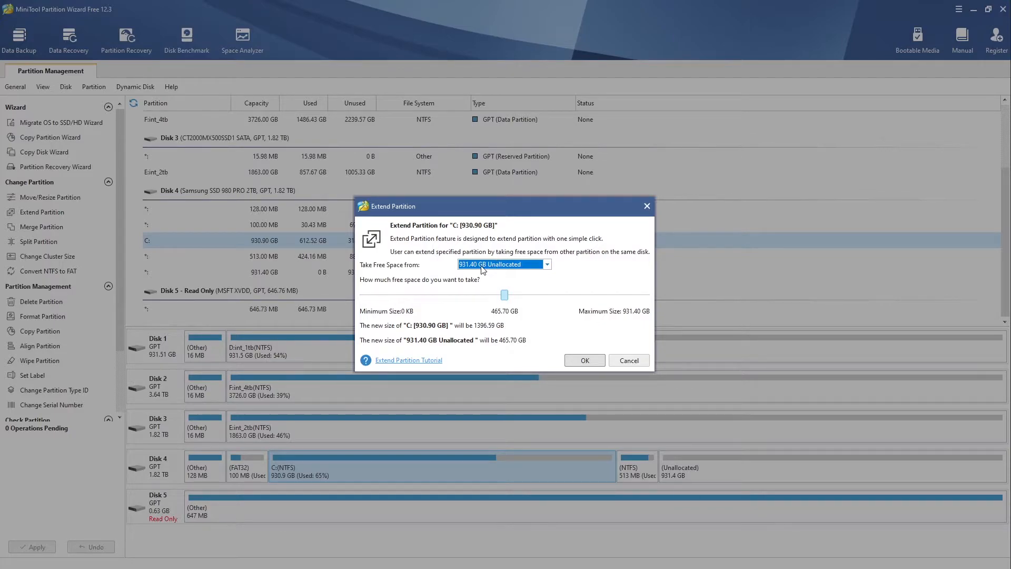
pyautogui.moveTo(488, 269)
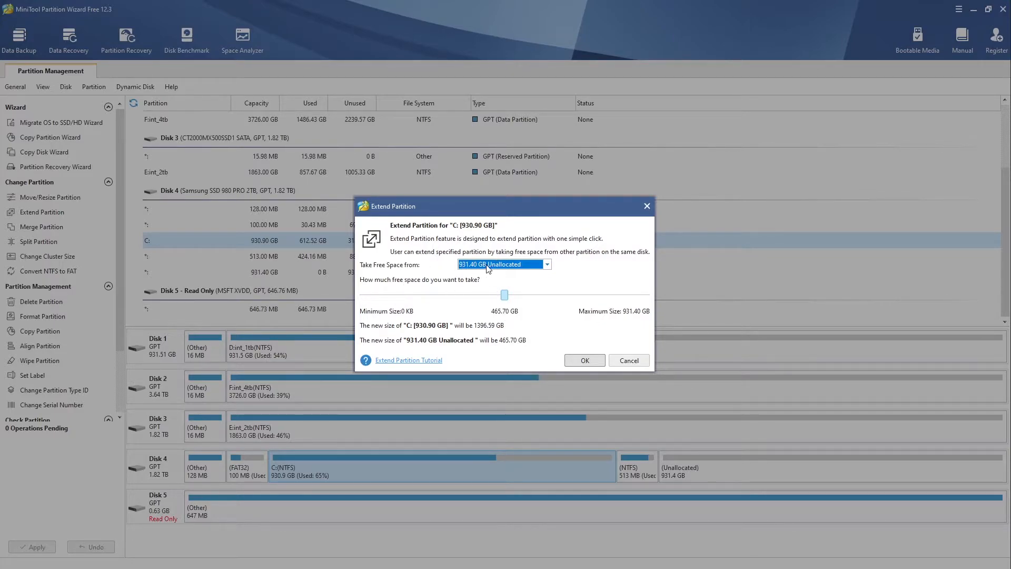
pyautogui.moveTo(546, 344)
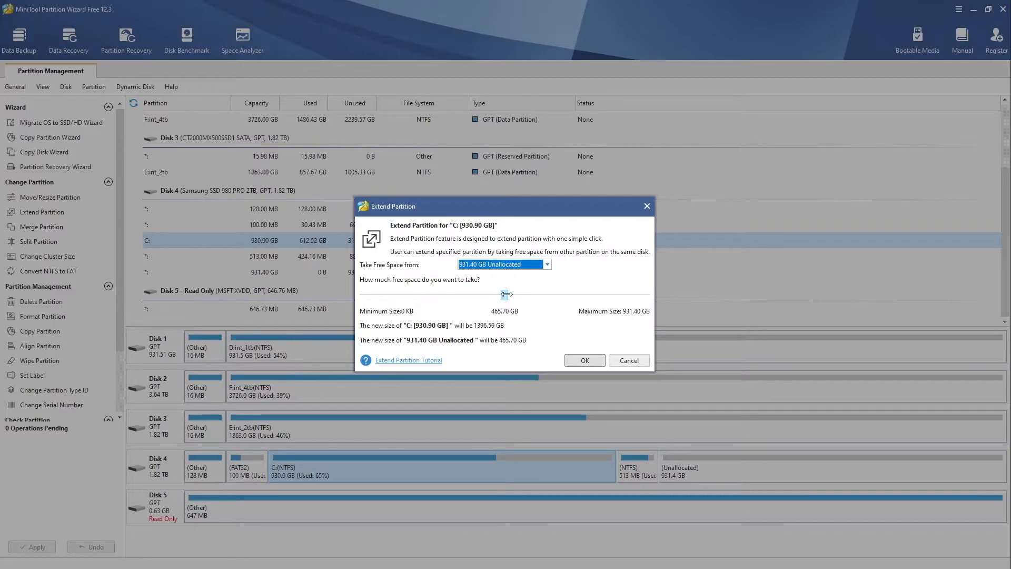
# - Slide the extension to the full 931.40 GB, making C: 1862.29 GB
pyautogui.moveTo(506, 295); pyautogui.dragTo(561, 295)
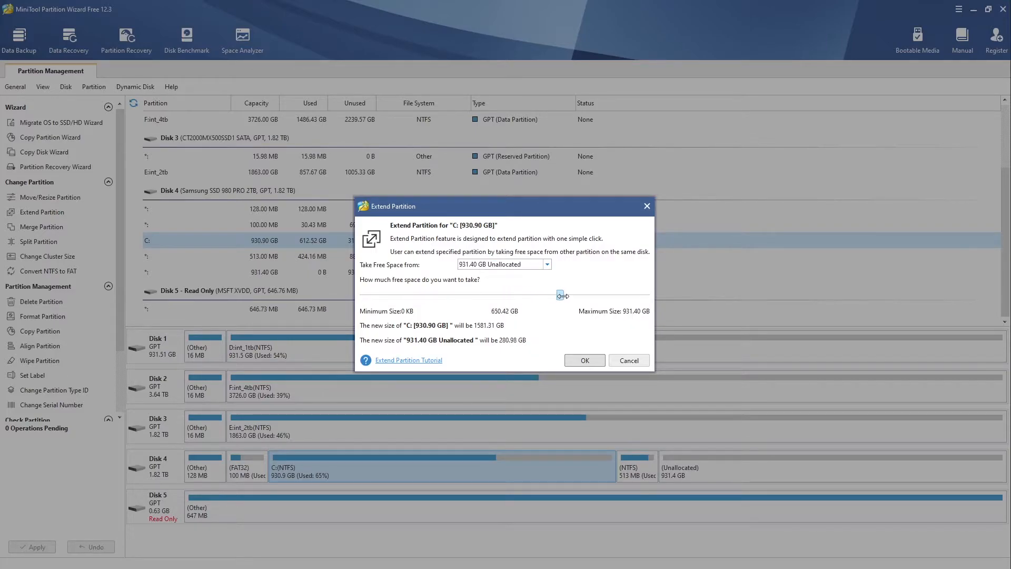
pyautogui.moveTo(561, 295); pyautogui.dragTo(645, 295)
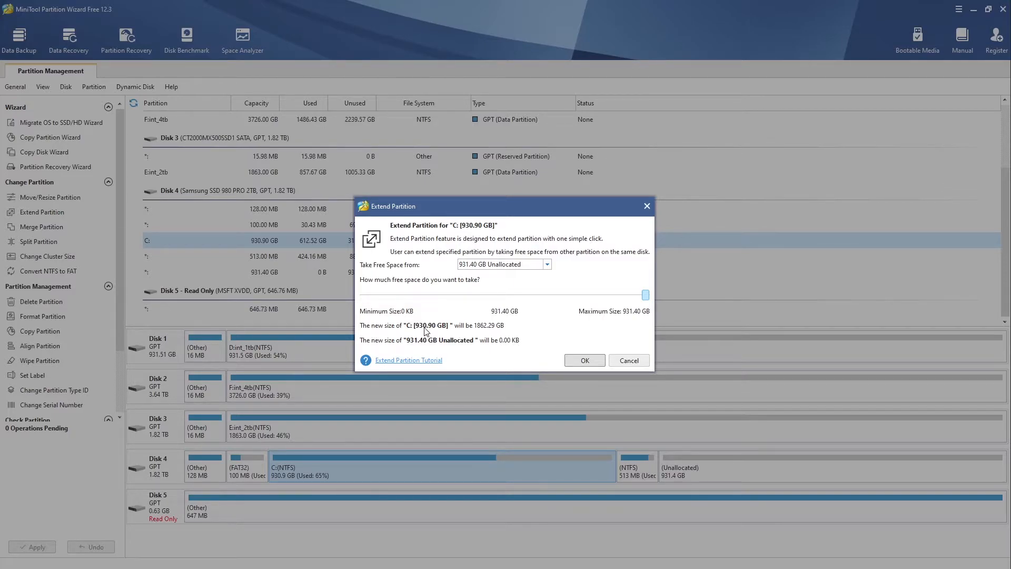
pyautogui.moveTo(485, 331)
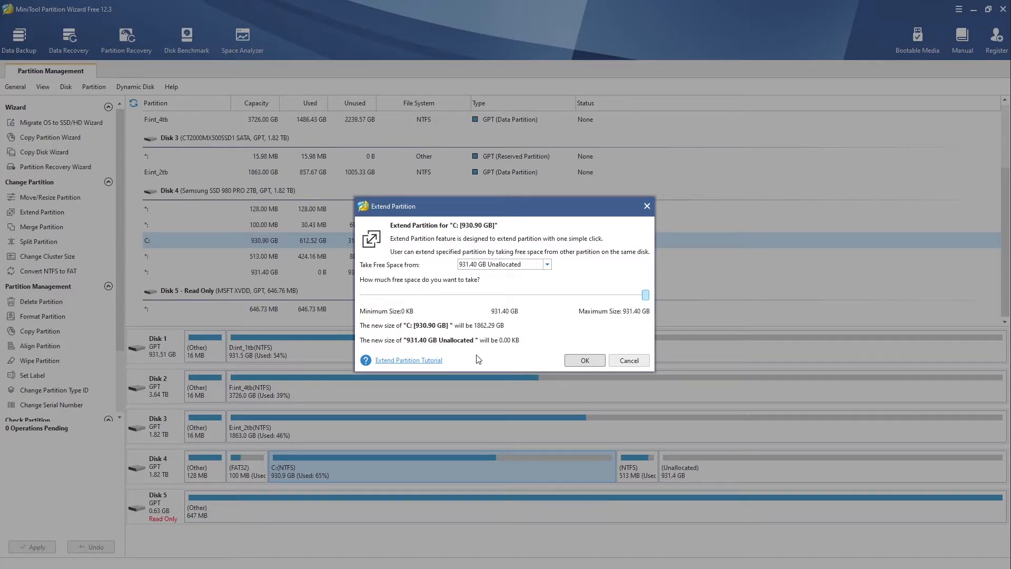
pyautogui.moveTo(510, 348)
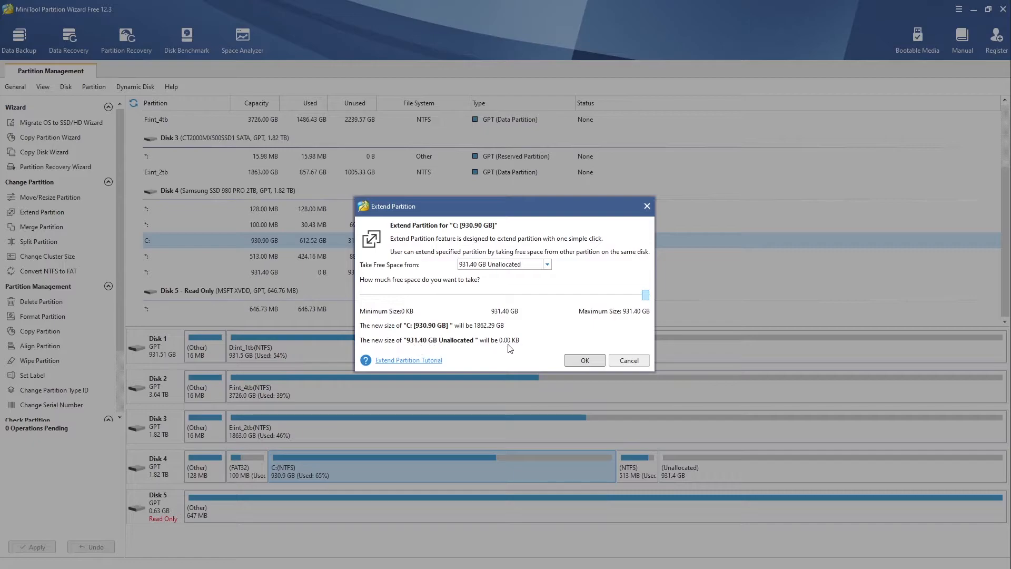
pyautogui.moveTo(491, 347)
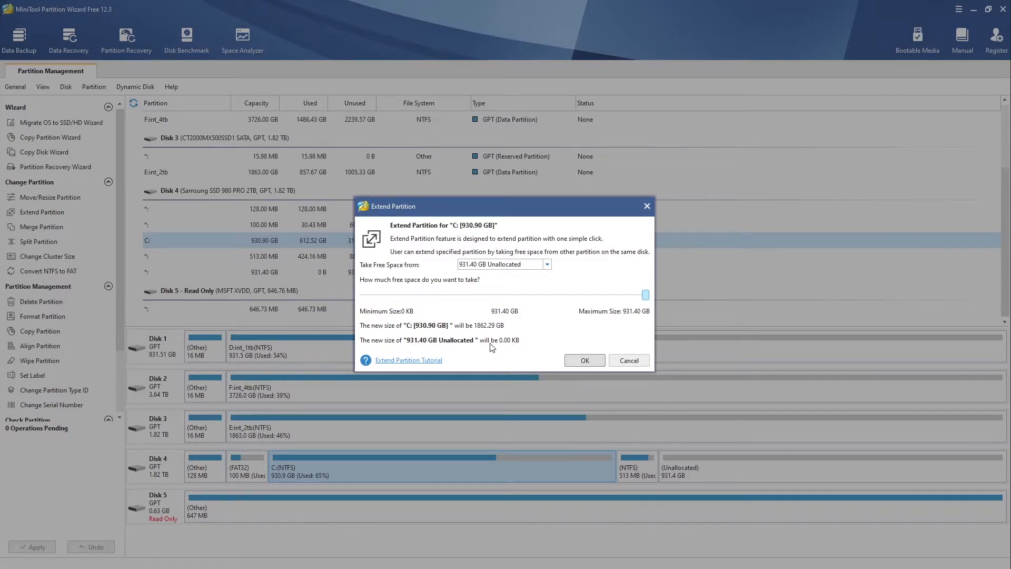
pyautogui.moveTo(521, 352)
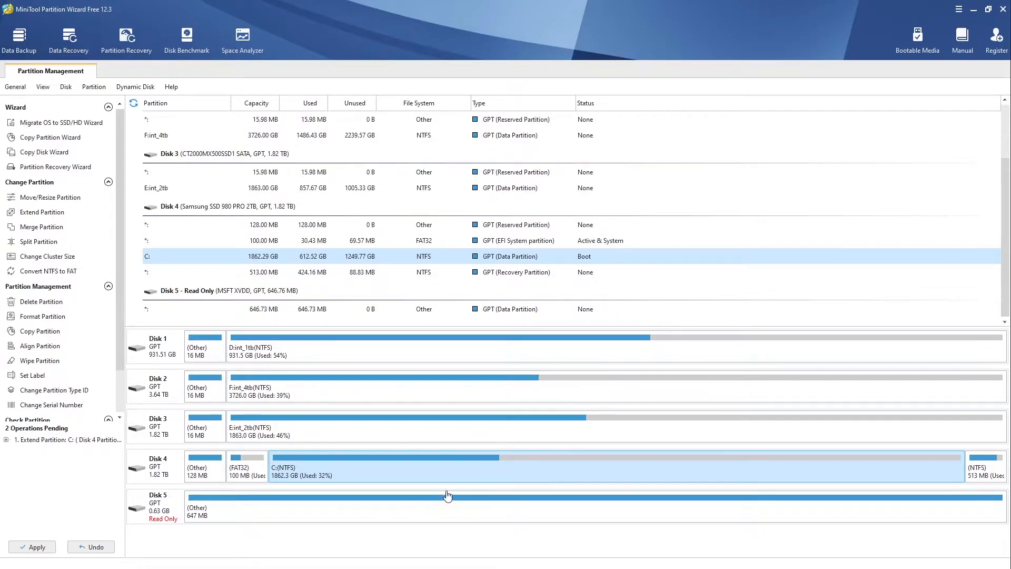
pyautogui.moveTo(431, 475)
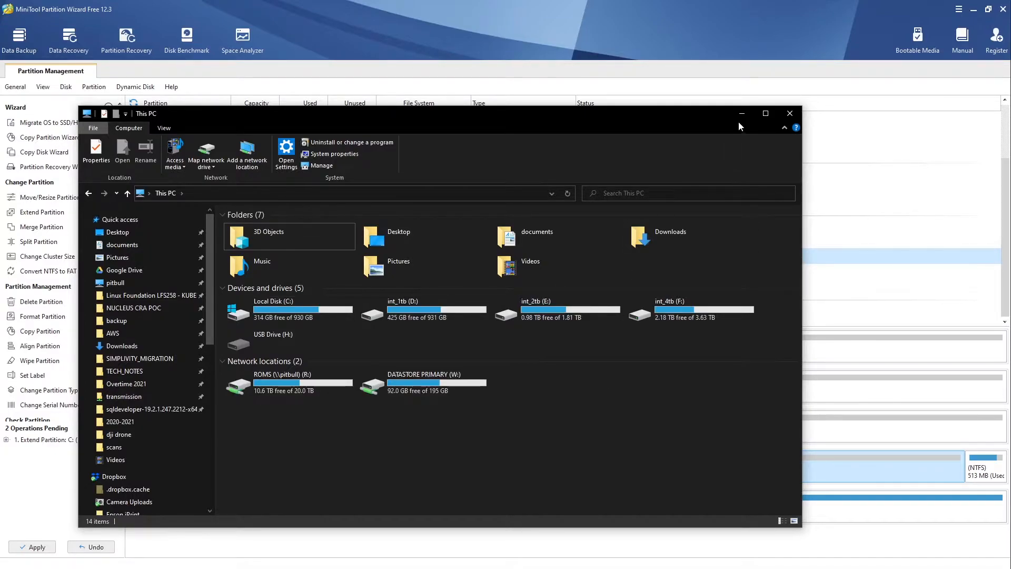
pyautogui.click(790, 113)
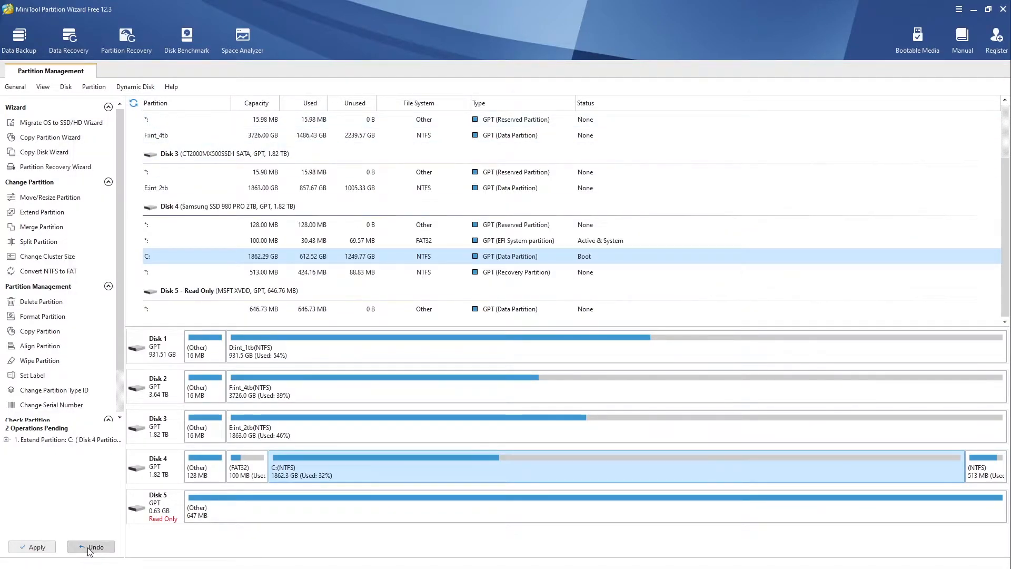
pyautogui.moveTo(221, 368)
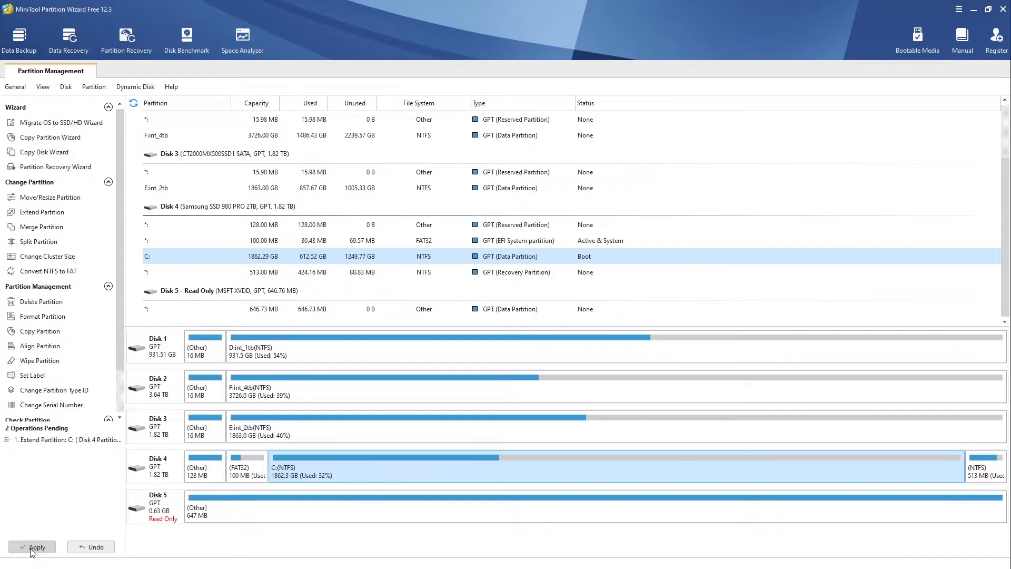
# - Apply the queued C: extension, confirm it, and dismiss the success message
pyautogui.click(33, 547)
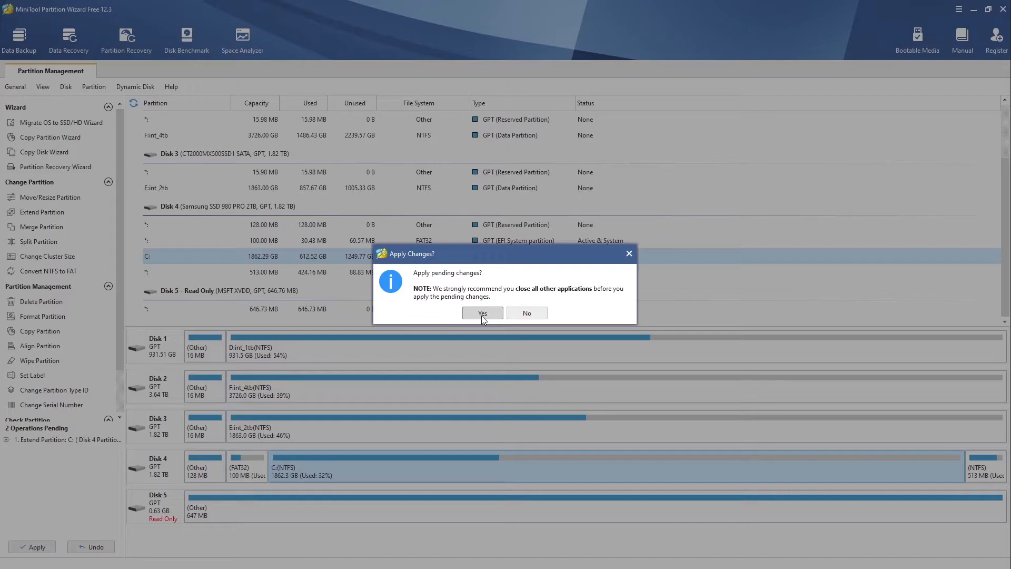
pyautogui.click(483, 313)
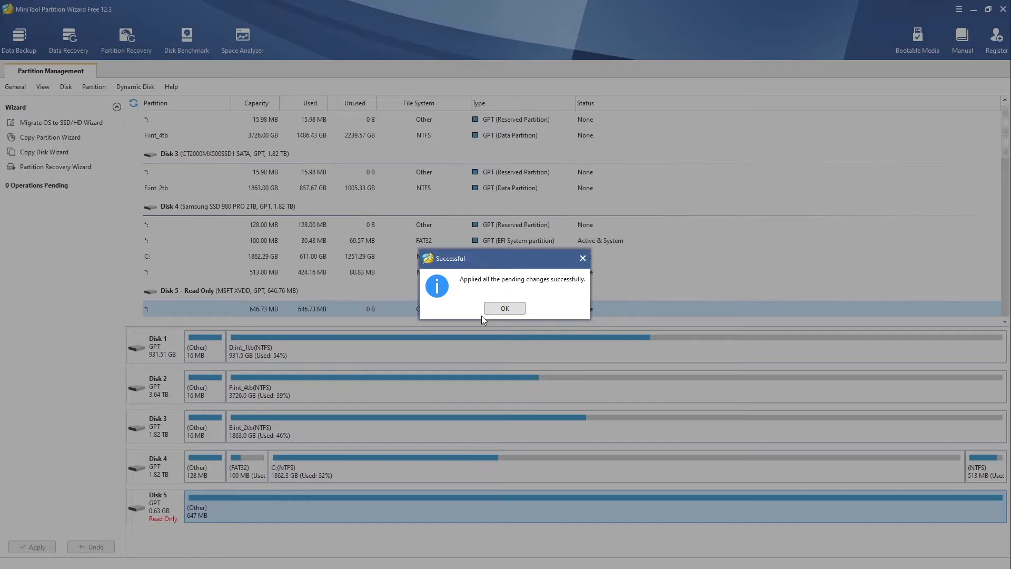
pyautogui.click(505, 308)
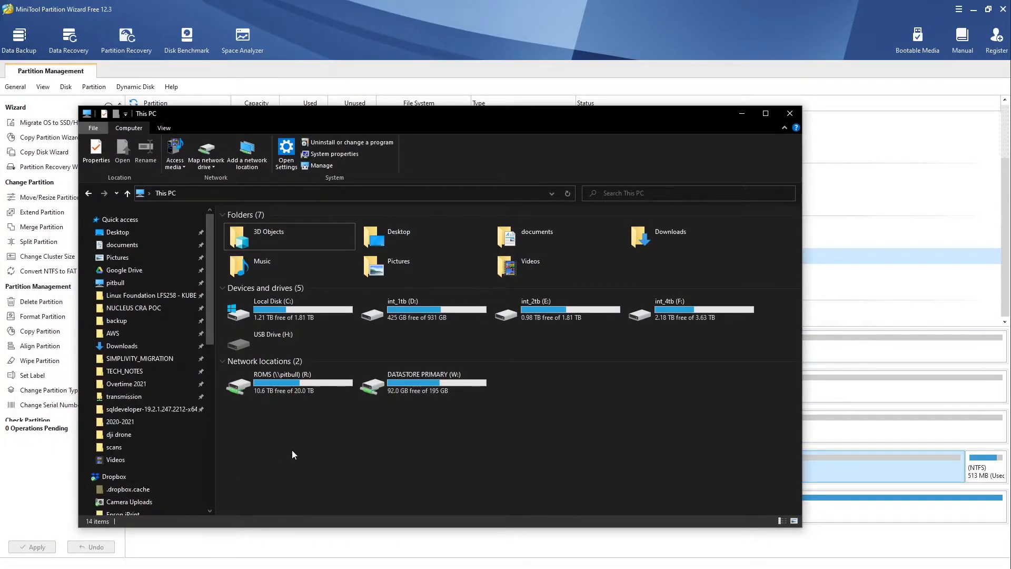
# - Open Local Disk (C:) from This PC
pyautogui.doubleClick(273, 310)
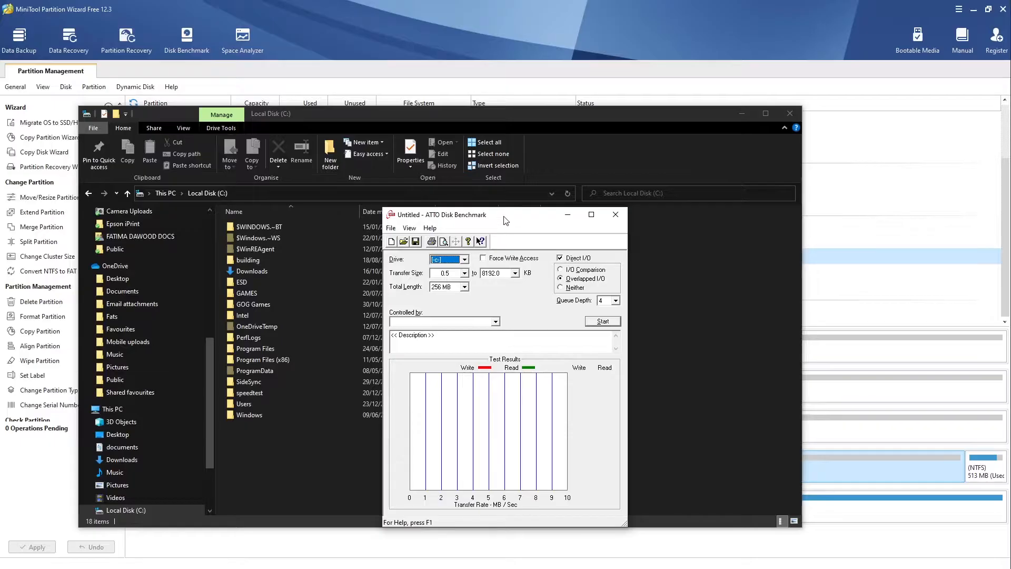
# - Set ATTO to drive C with a 2 GB total length and start the test
pyautogui.moveTo(505, 215); pyautogui.dragTo(486, 153)
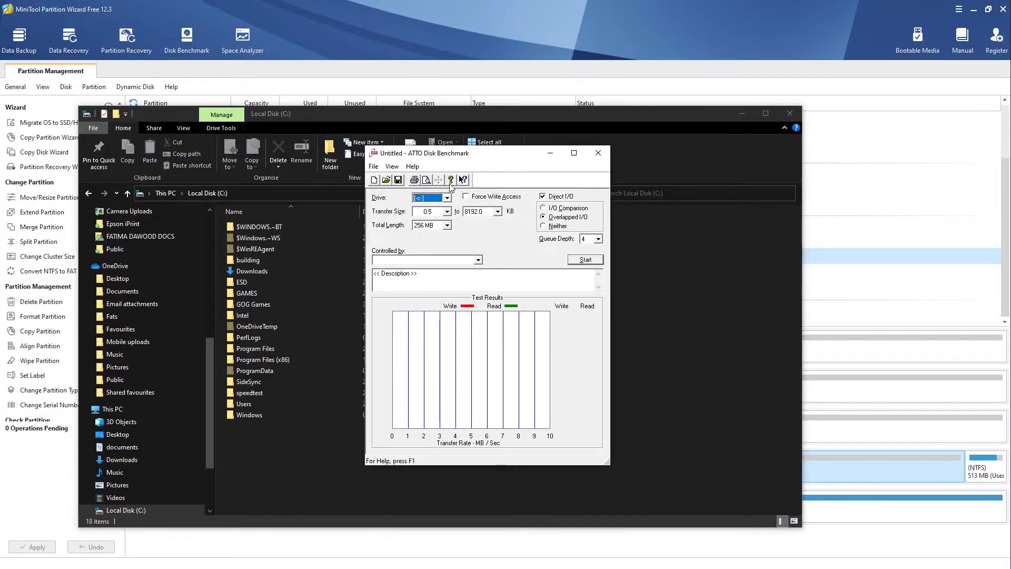
pyautogui.click(446, 197)
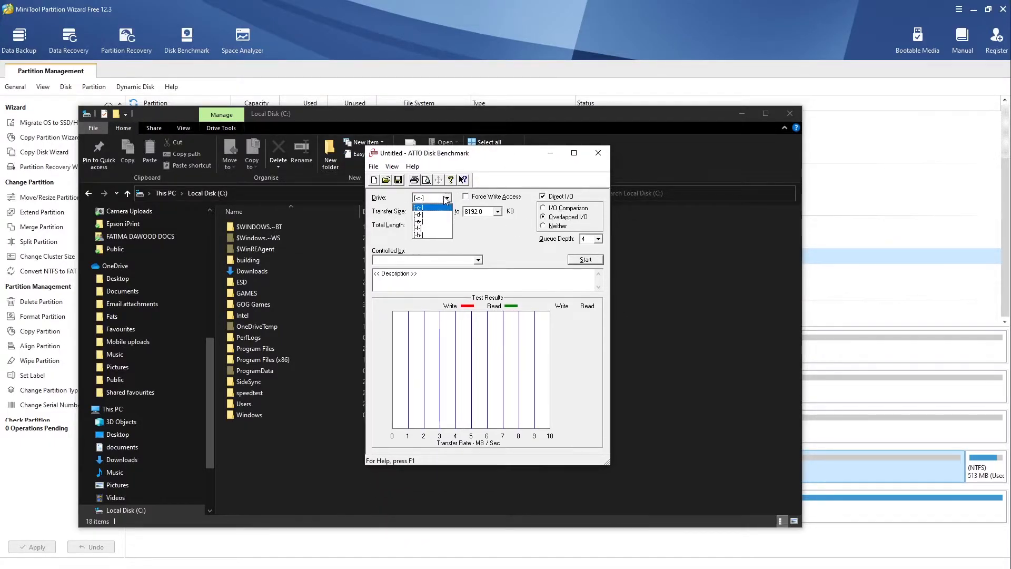
pyautogui.click(419, 208)
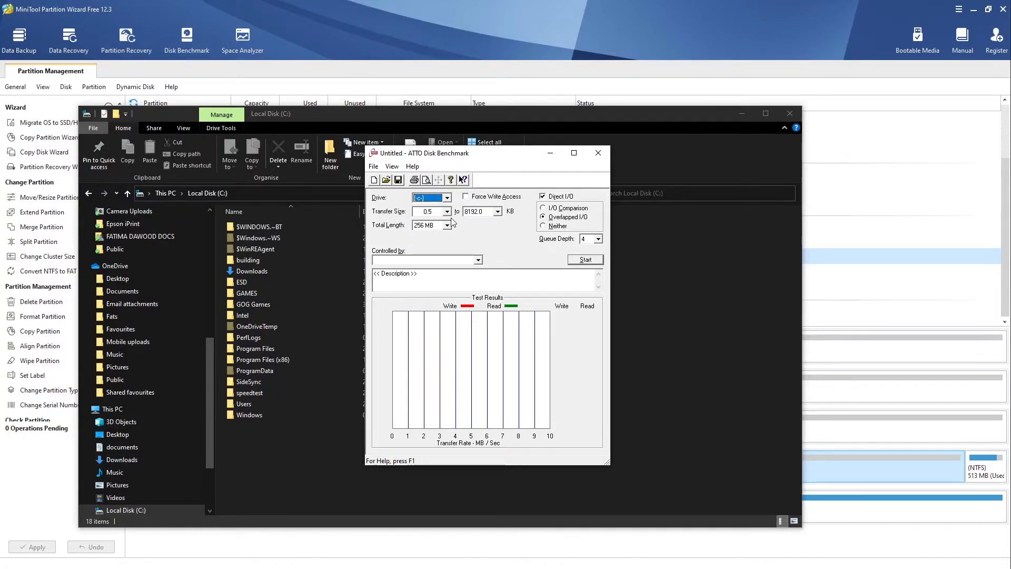
pyautogui.click(446, 225)
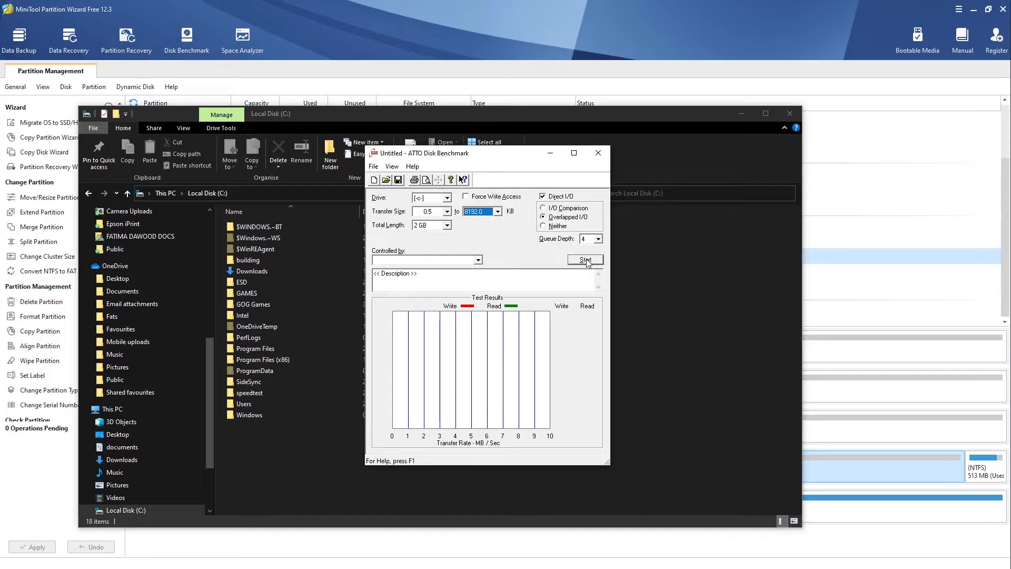
pyautogui.click(585, 259)
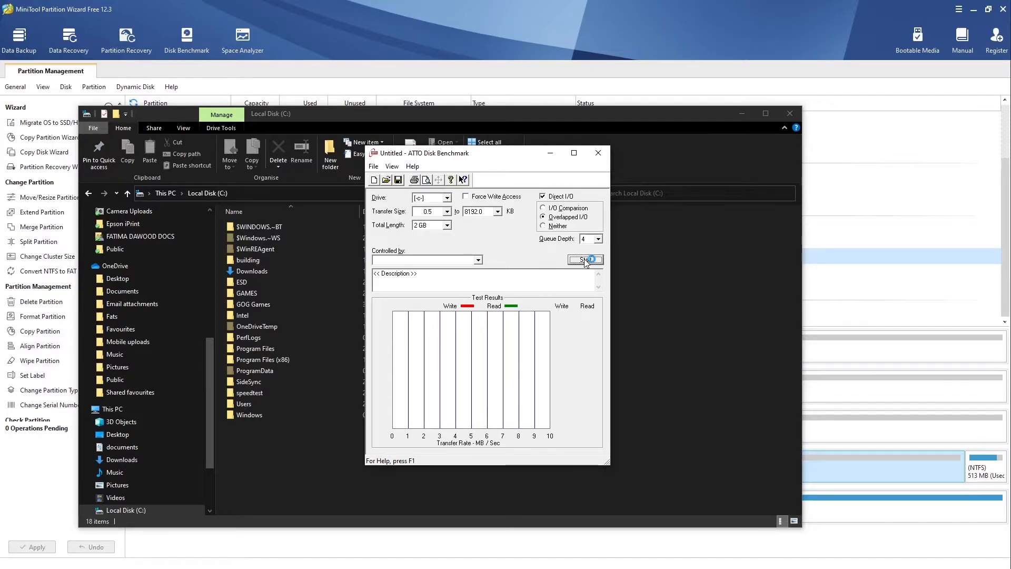
# - Let the drive C benchmark run through its transfer sizes
pyautogui.click(585, 260)
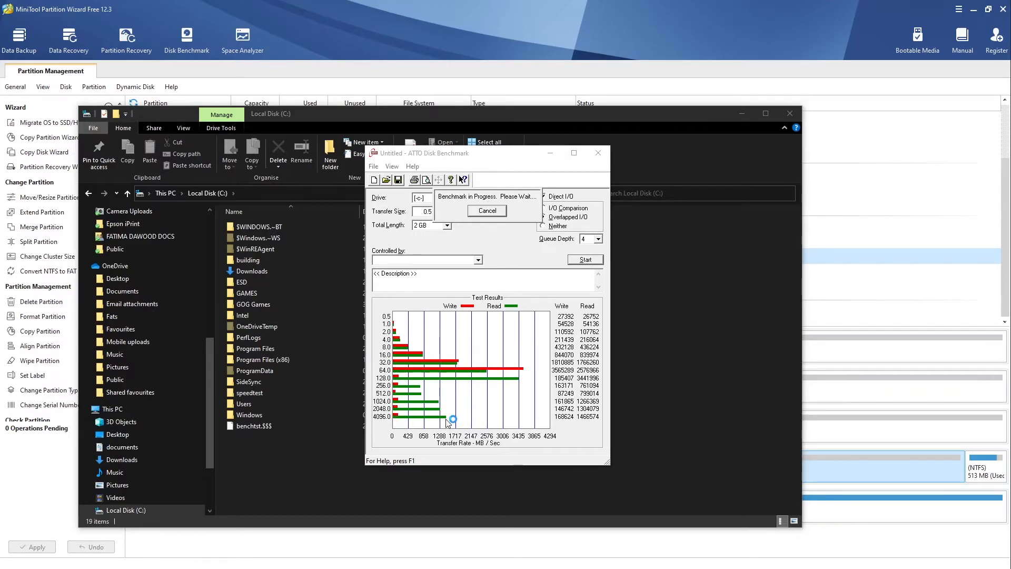
pyautogui.moveTo(477, 402)
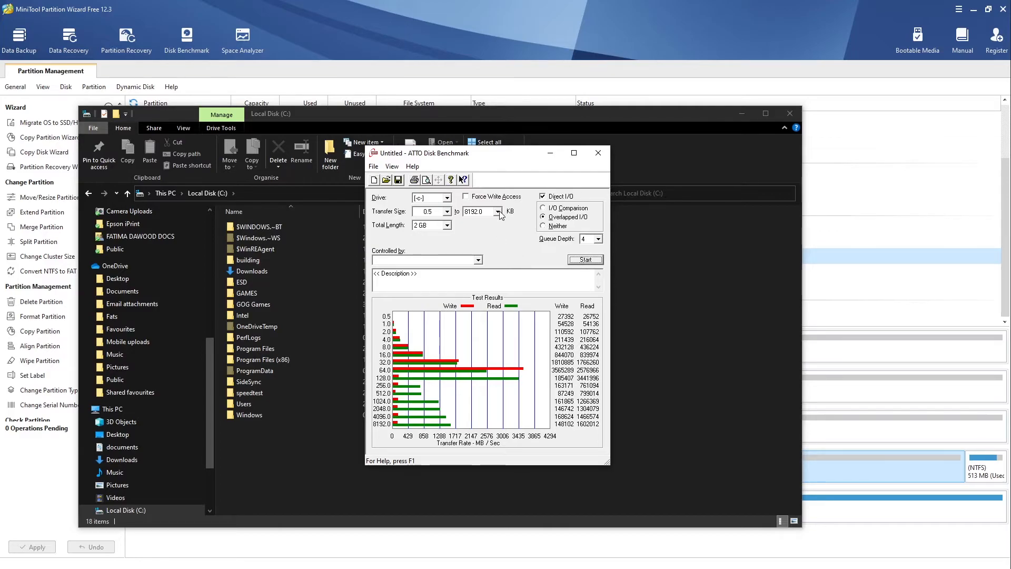
# - Keep the 0.5–8192 KB range and 2 GB length, then restart the drive C test
pyautogui.click(448, 211)
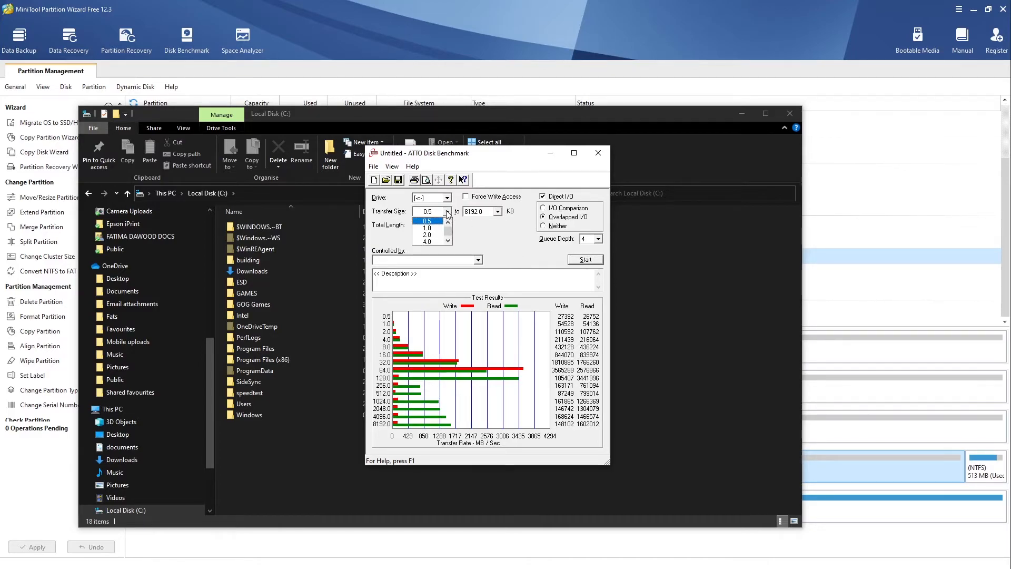
pyautogui.click(426, 220)
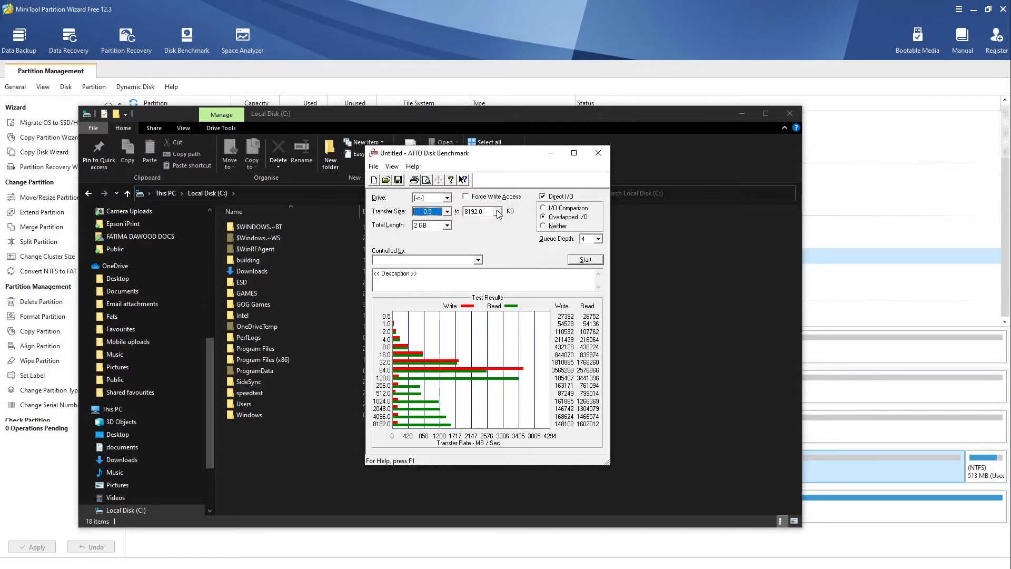
pyautogui.click(478, 212)
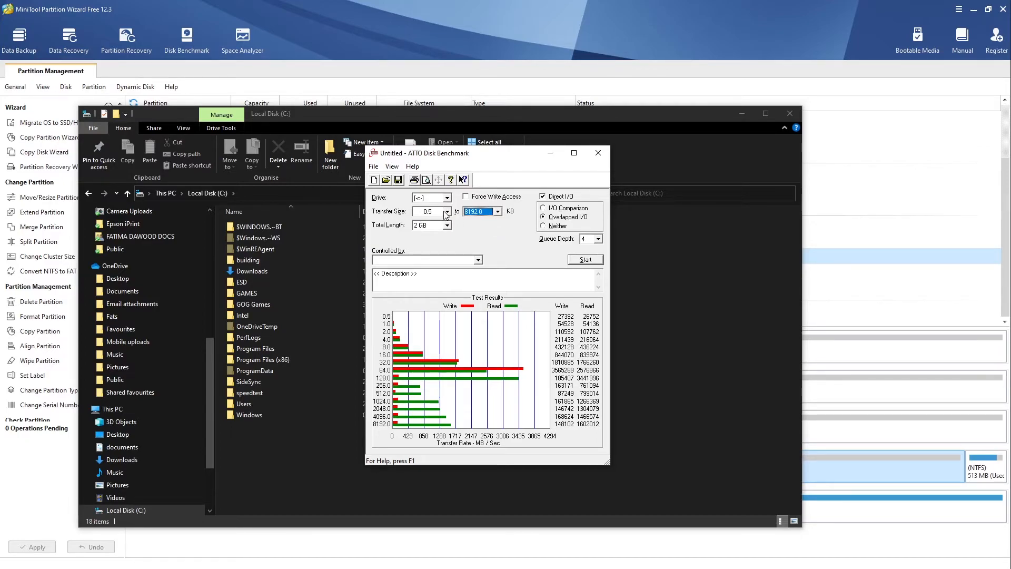
pyautogui.click(447, 225)
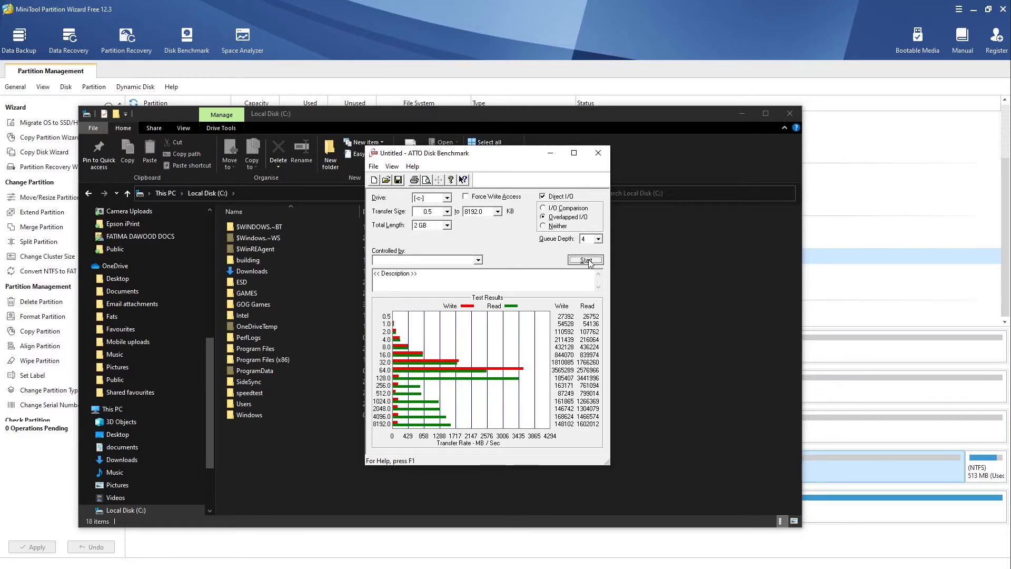
pyautogui.click(586, 260)
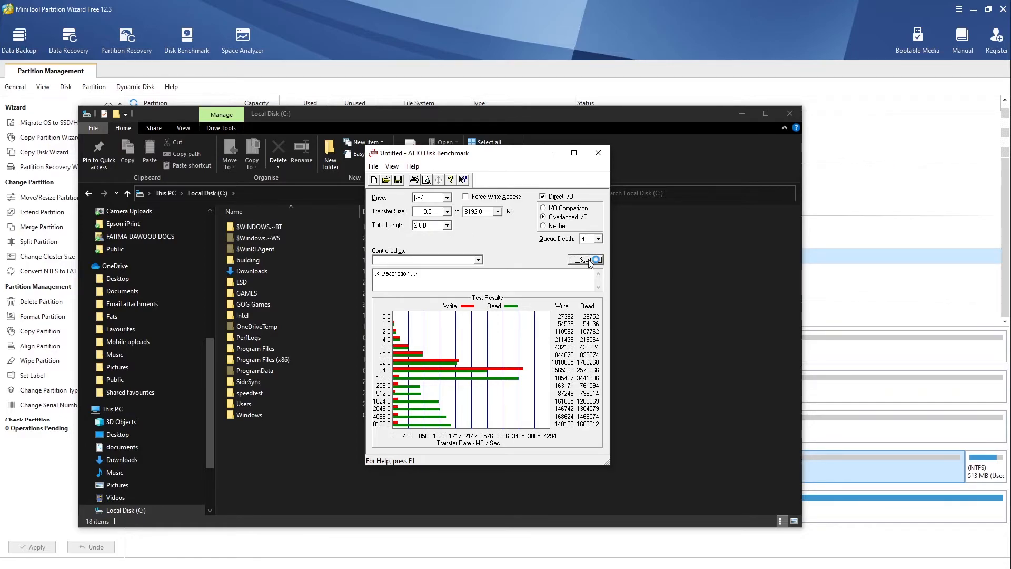
# - Wait while the second run fills in new read and write results
pyautogui.click(586, 260)
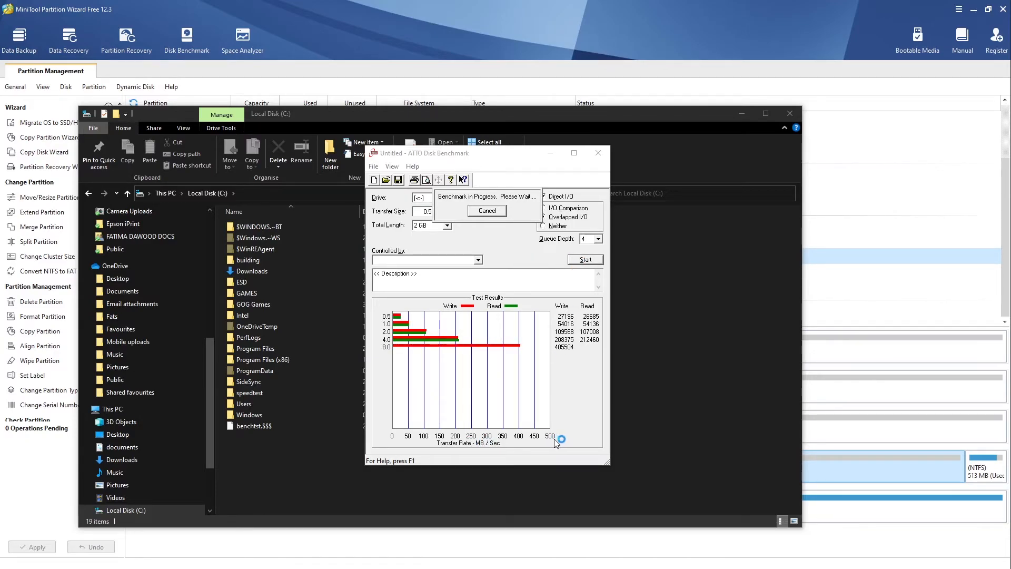
pyautogui.moveTo(549, 442)
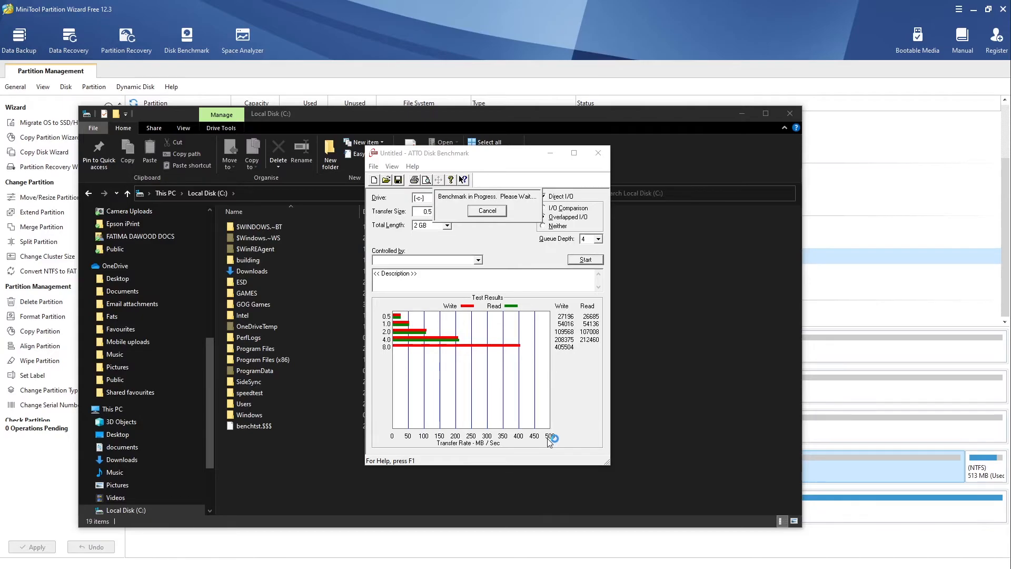